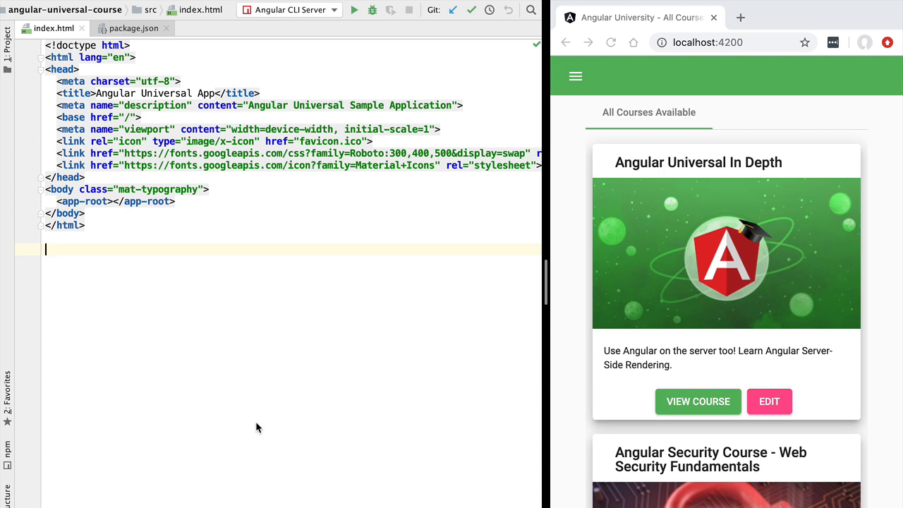
mouse_move(304, 35)
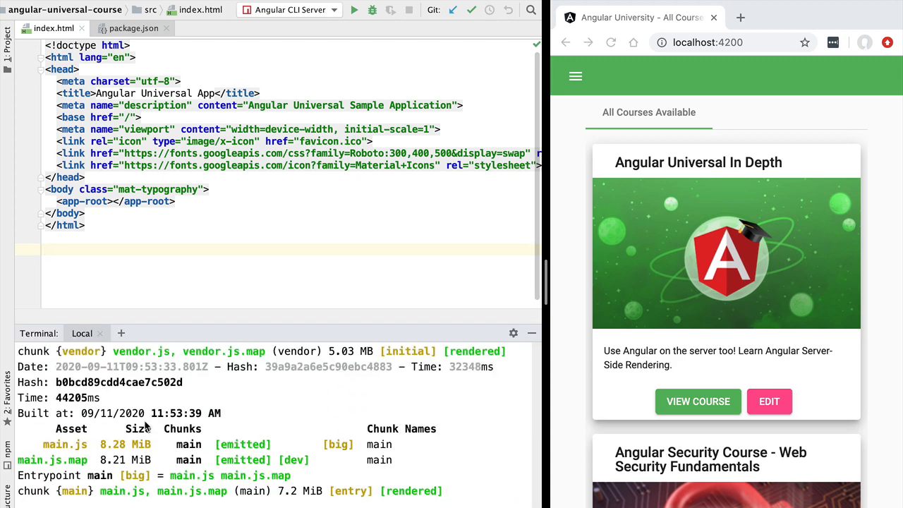
Scroll the WebStorm terminal to review the finished Angular build output
scroll(down, 3)
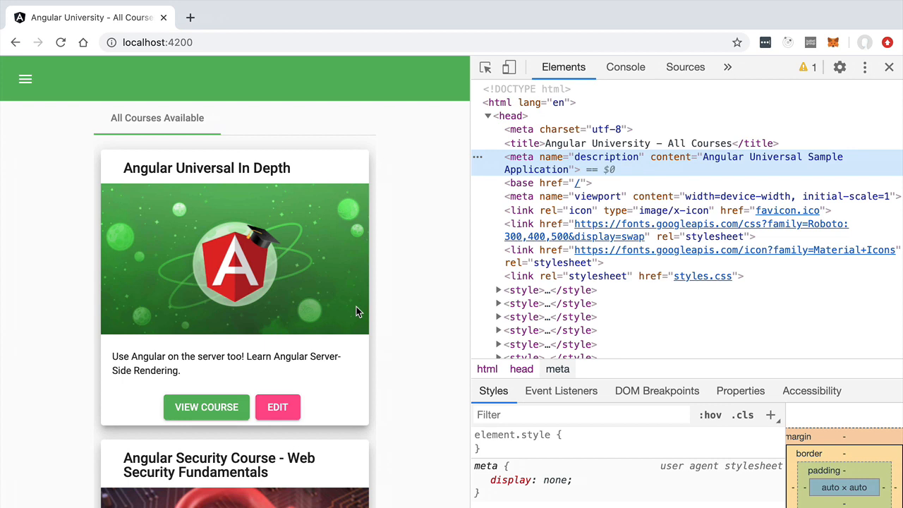
mouse_move(258, 285)
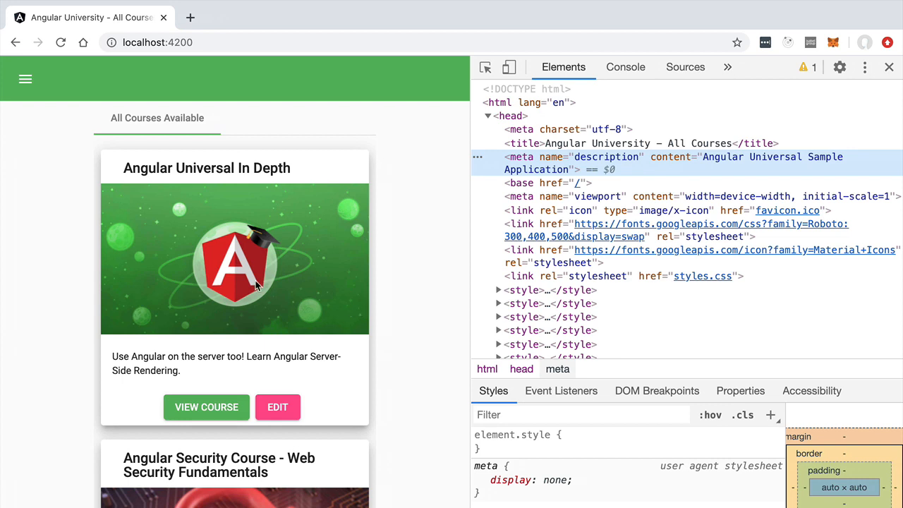
mouse_move(188, 182)
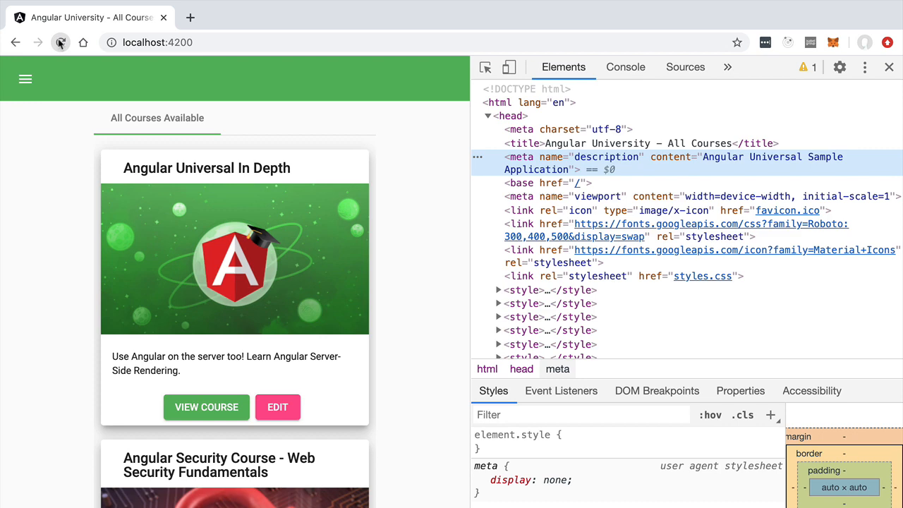
Reload localhost:4200 in Chrome with the DevTools Elements panel still open
click(61, 42)
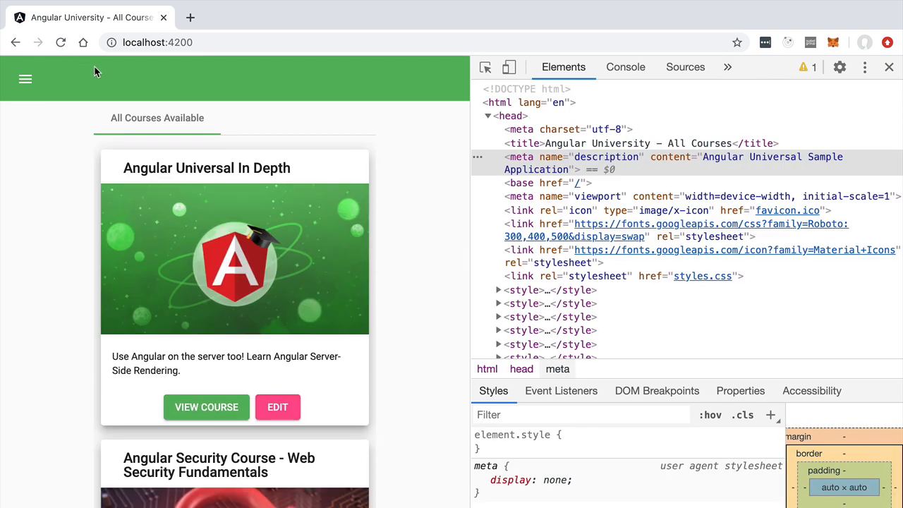
mouse_move(423, 377)
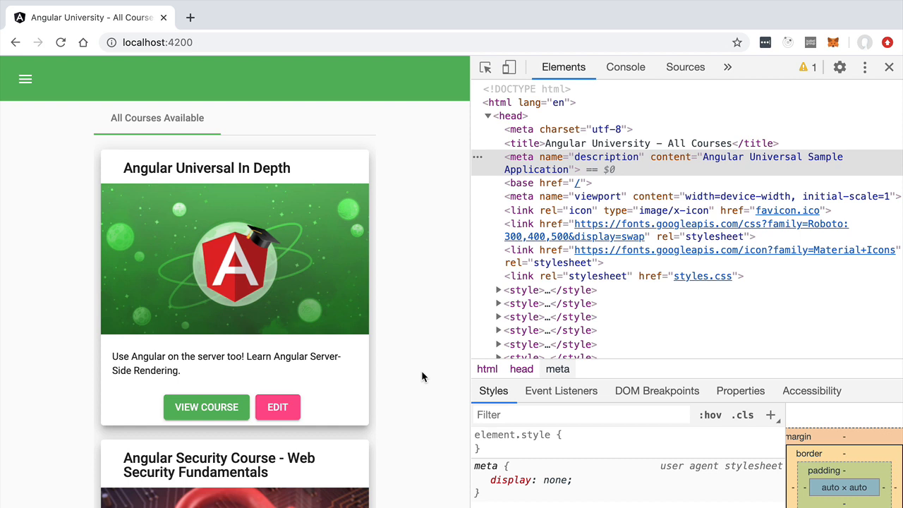
mouse_move(682, 368)
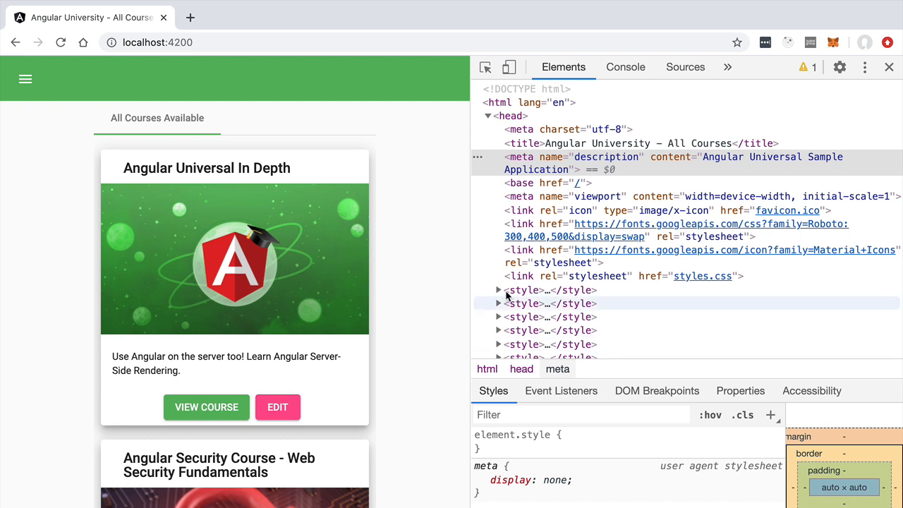
mouse_move(314, 397)
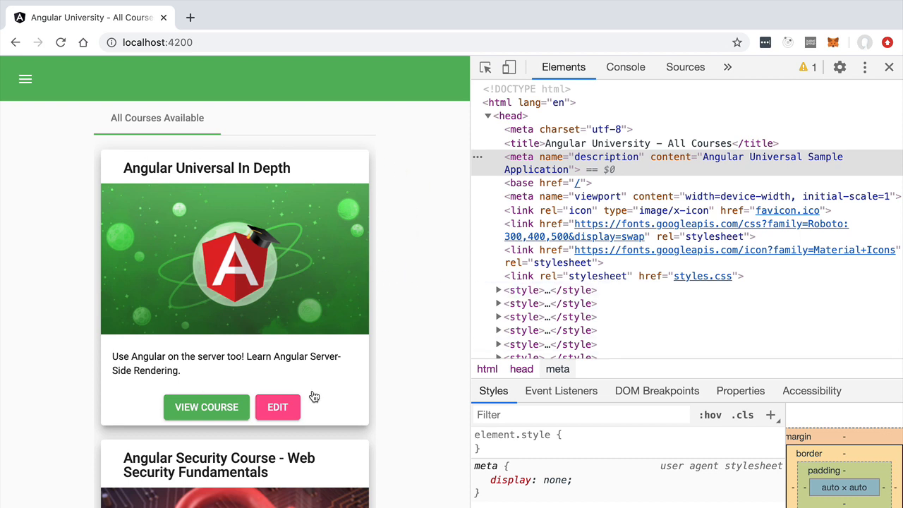
mouse_move(67, 291)
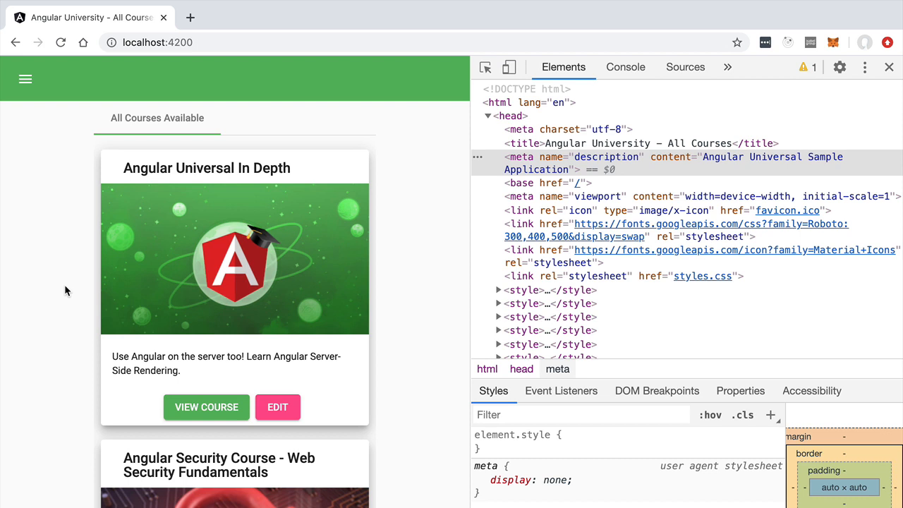
mouse_move(567, 369)
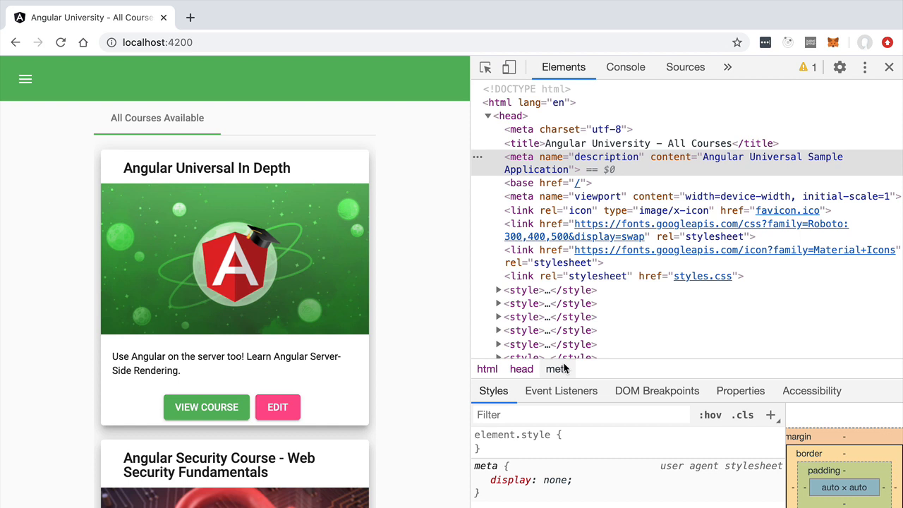
mouse_move(97, 110)
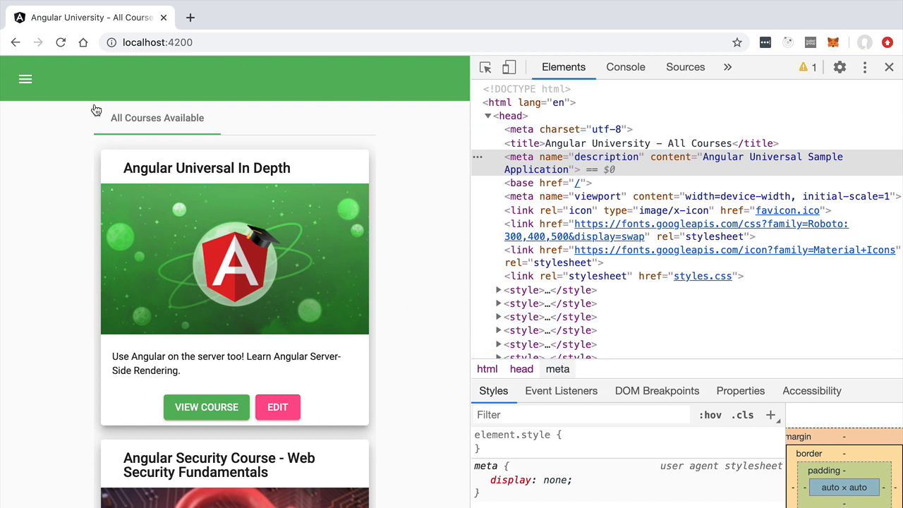
mouse_move(317, 161)
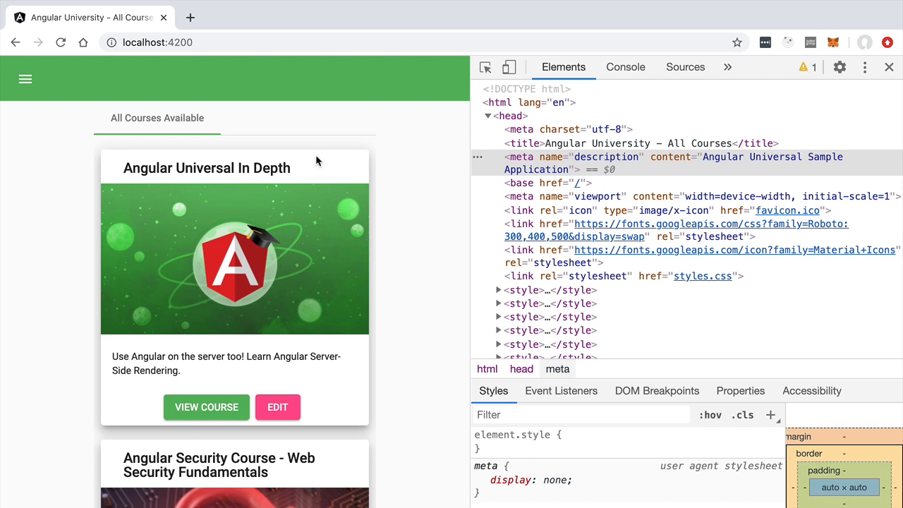
mouse_move(311, 125)
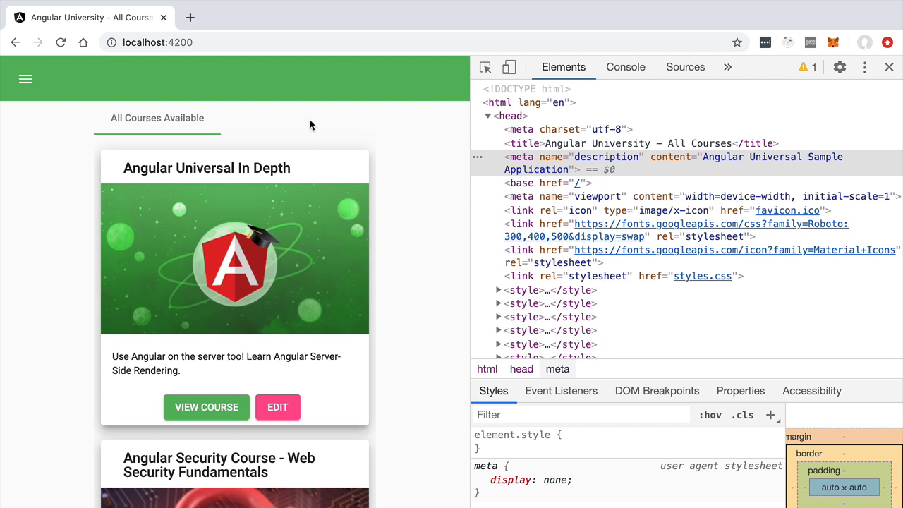
mouse_move(396, 255)
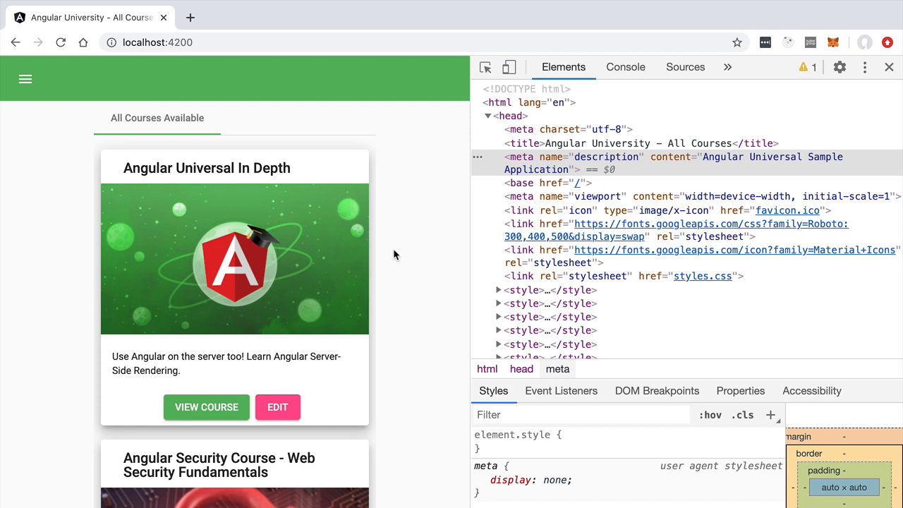
mouse_move(51, 283)
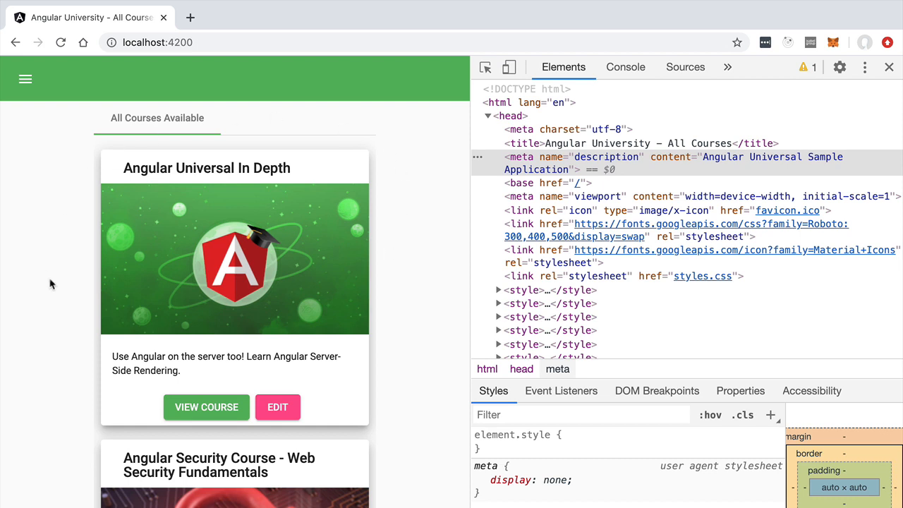
mouse_move(291, 280)
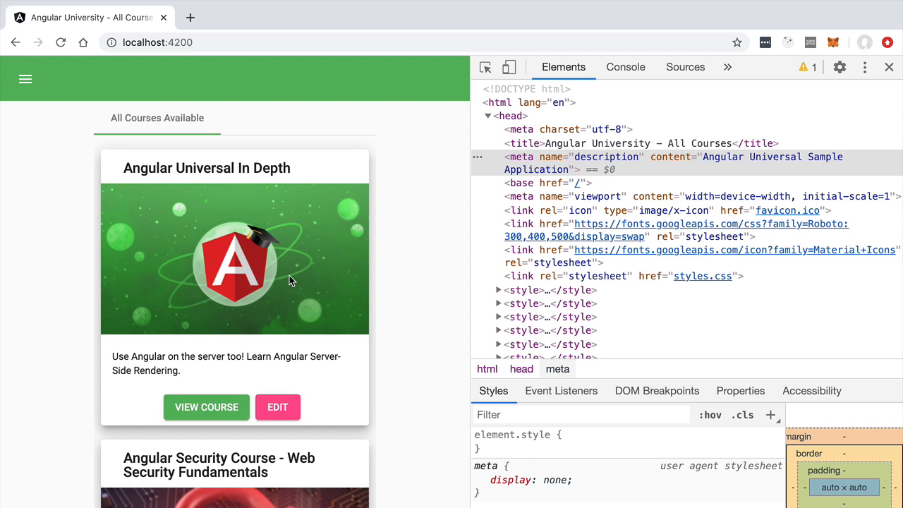
mouse_move(100, 170)
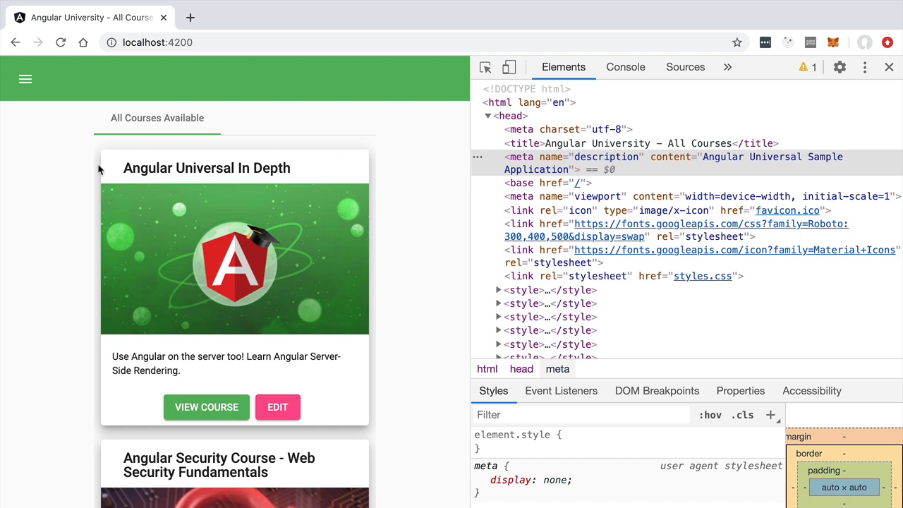
mouse_move(117, 288)
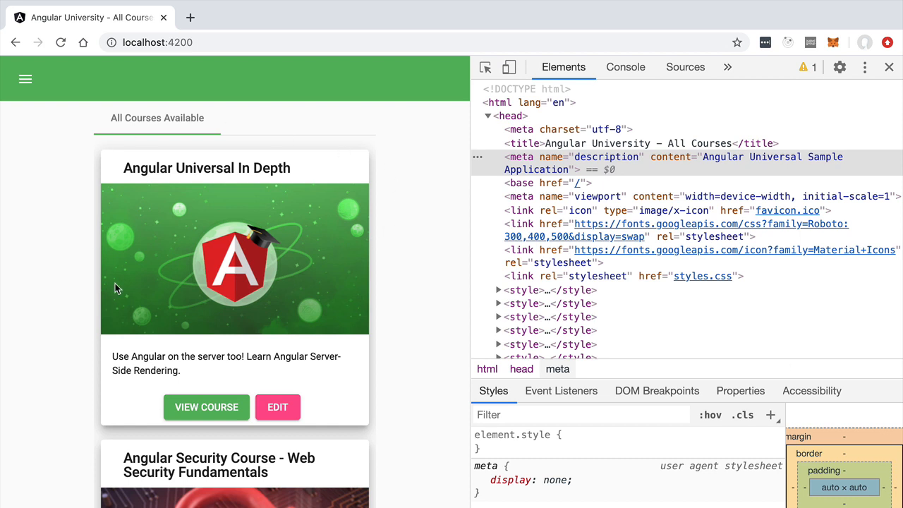
mouse_move(108, 126)
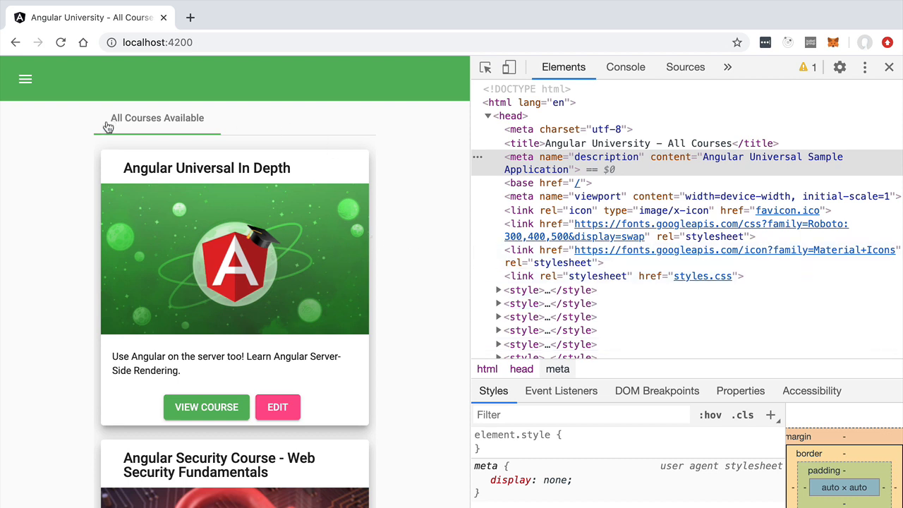
mouse_move(89, 254)
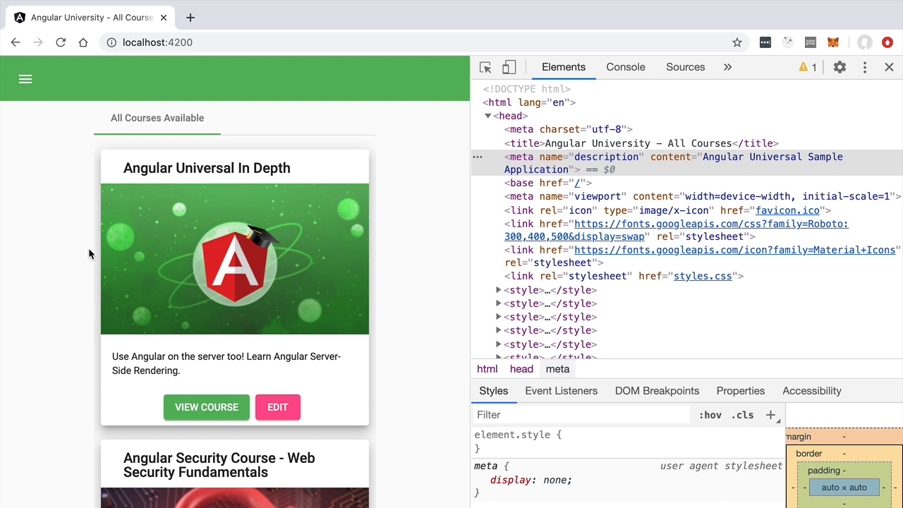
mouse_move(416, 181)
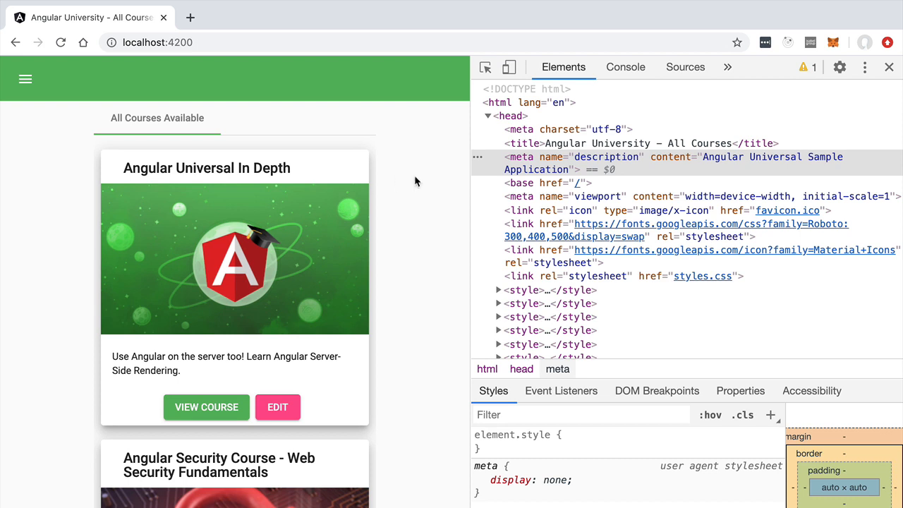
View the page source of localhost:4200, scroll to the body markup, then return to the page
right_click(415, 182)
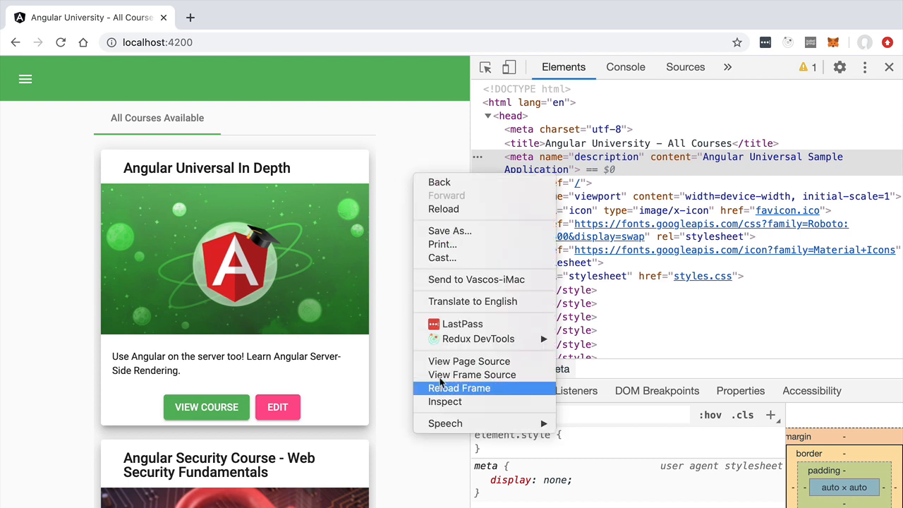
mouse_move(468, 362)
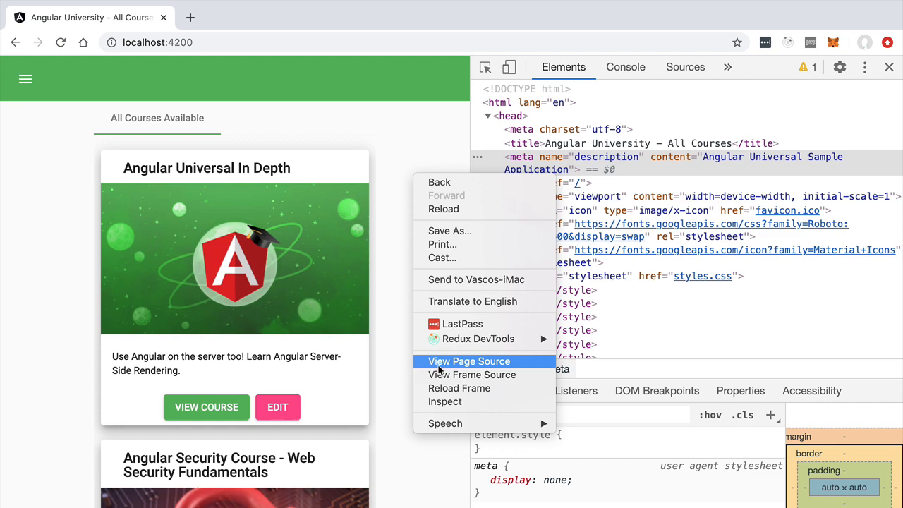
click(469, 361)
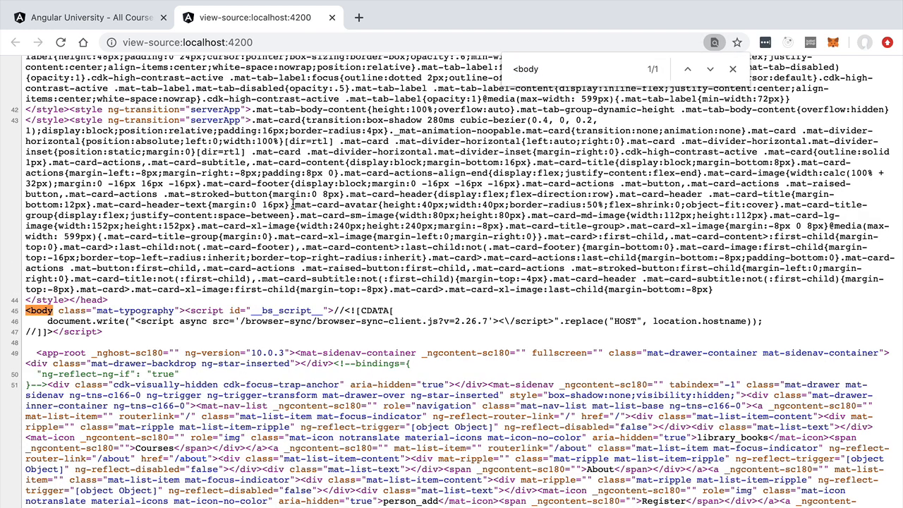
scroll(down, 3)
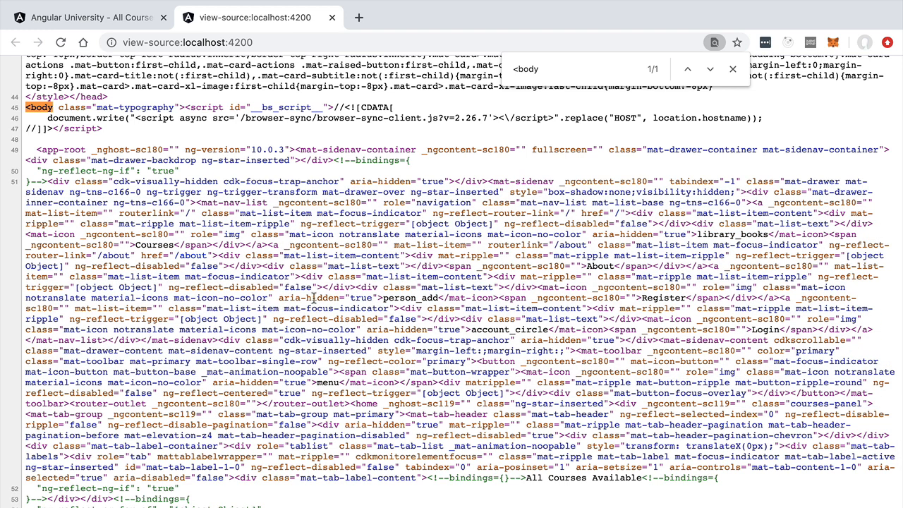
click(732, 69)
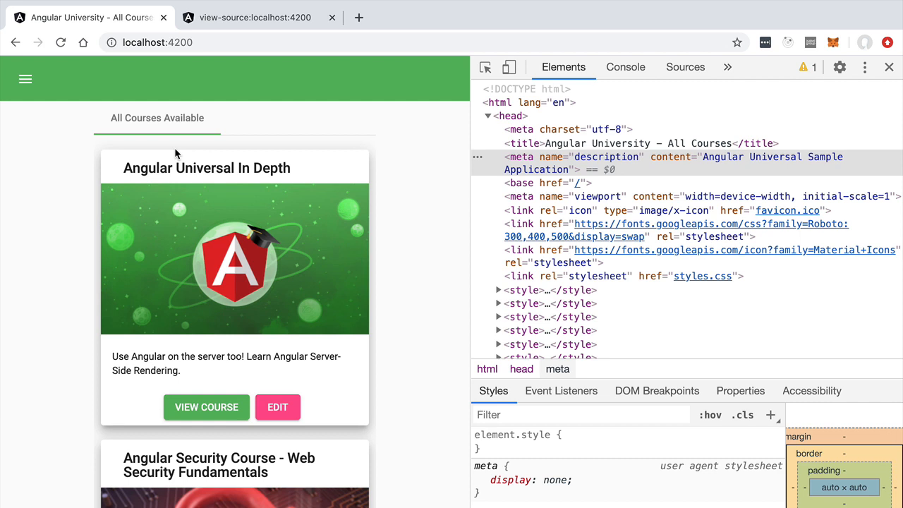
mouse_move(637, 367)
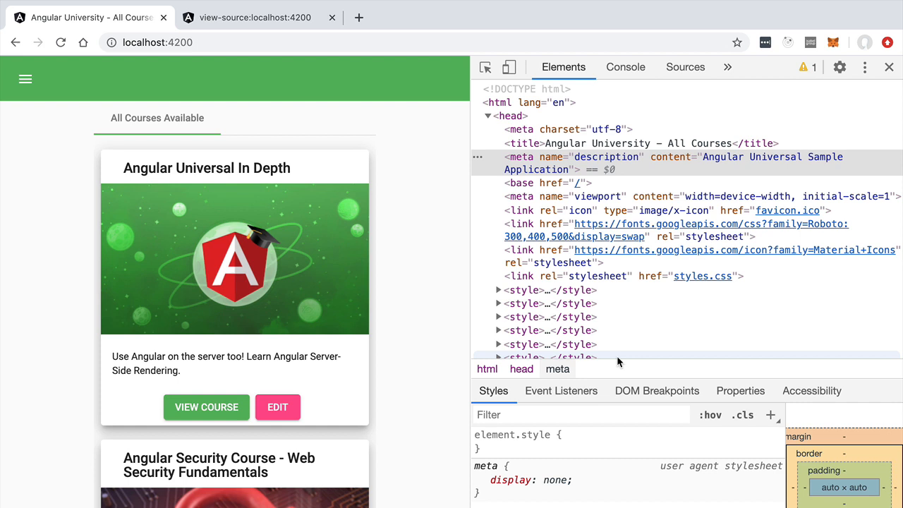
mouse_move(381, 270)
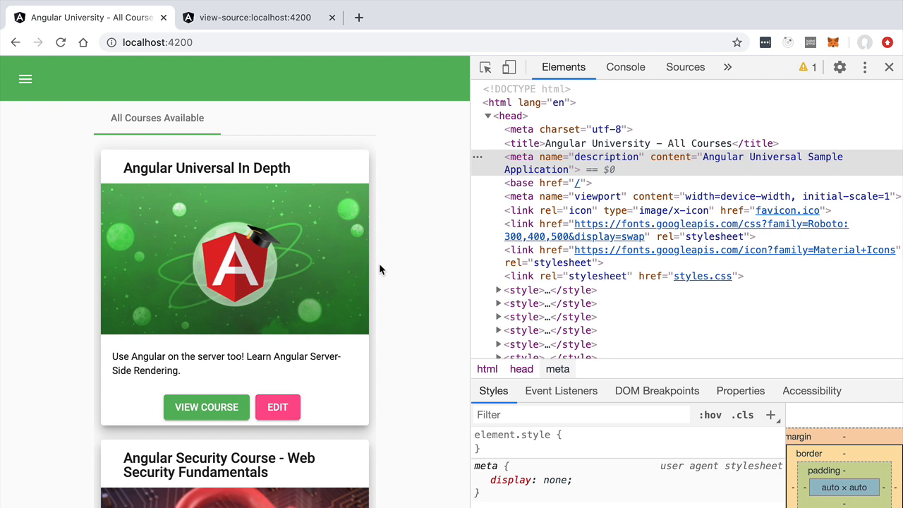
mouse_move(275, 383)
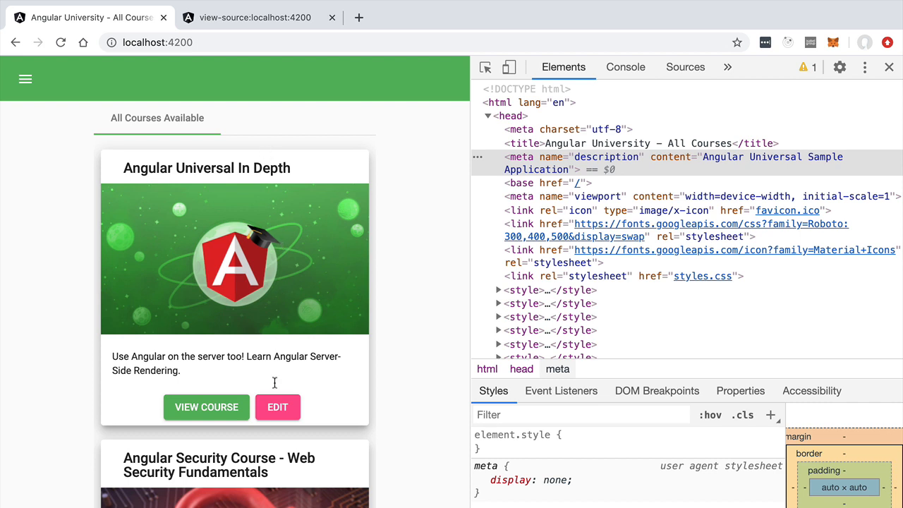
mouse_move(280, 423)
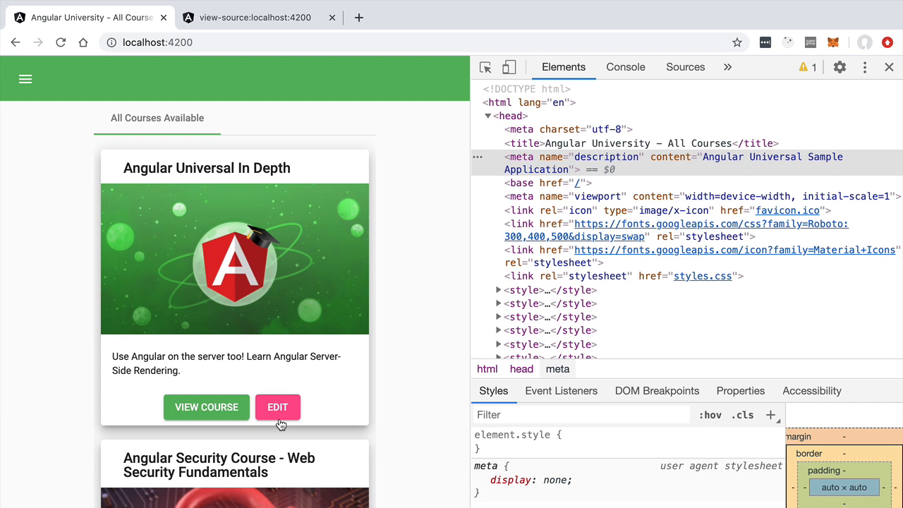
mouse_move(346, 175)
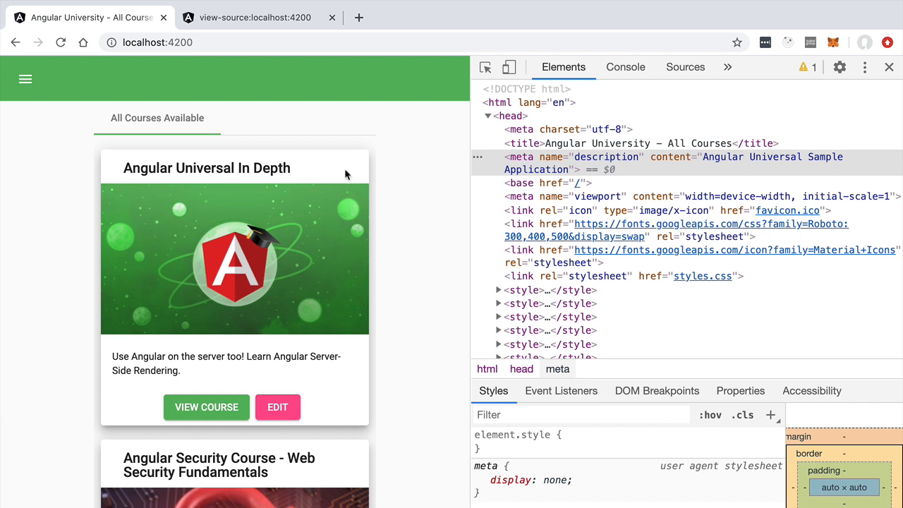
mouse_move(434, 109)
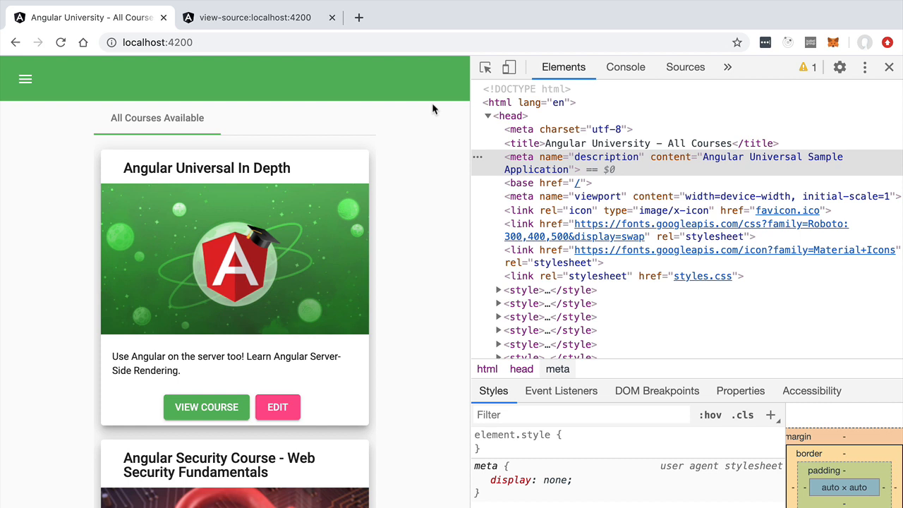
mouse_move(7, 62)
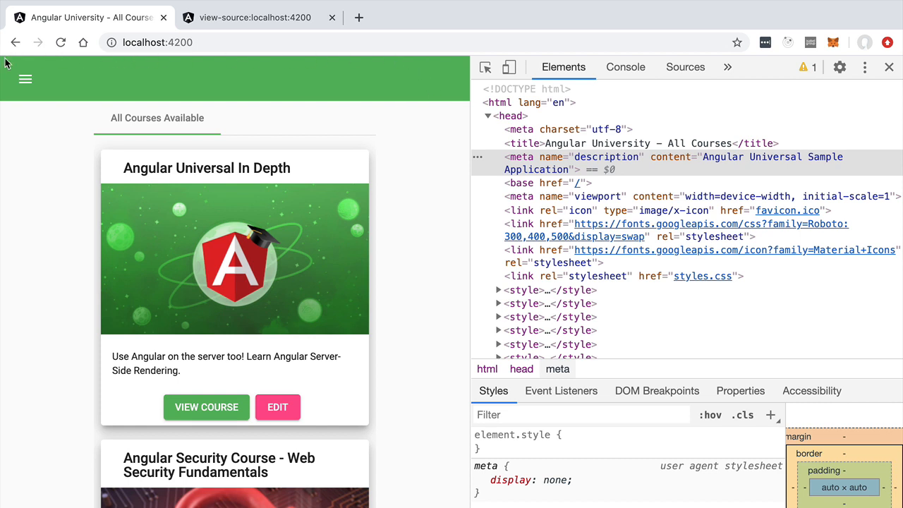
mouse_move(421, 103)
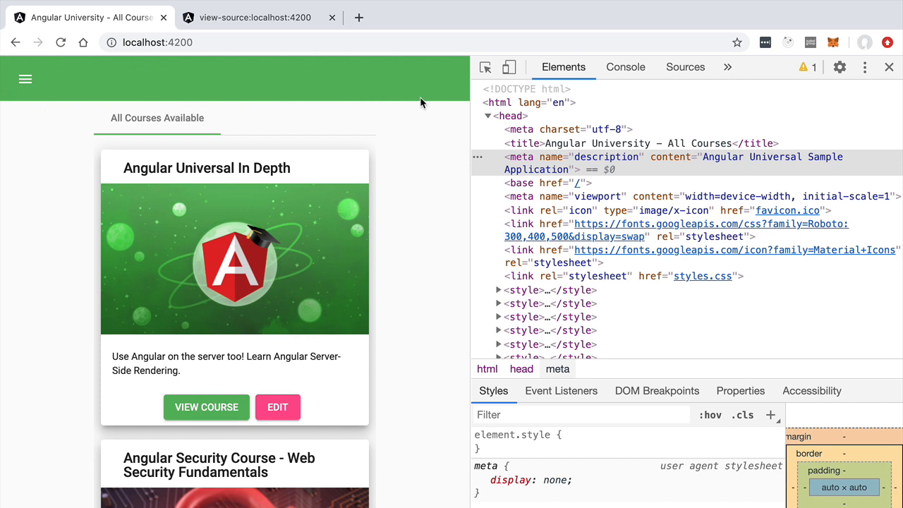
mouse_move(282, 293)
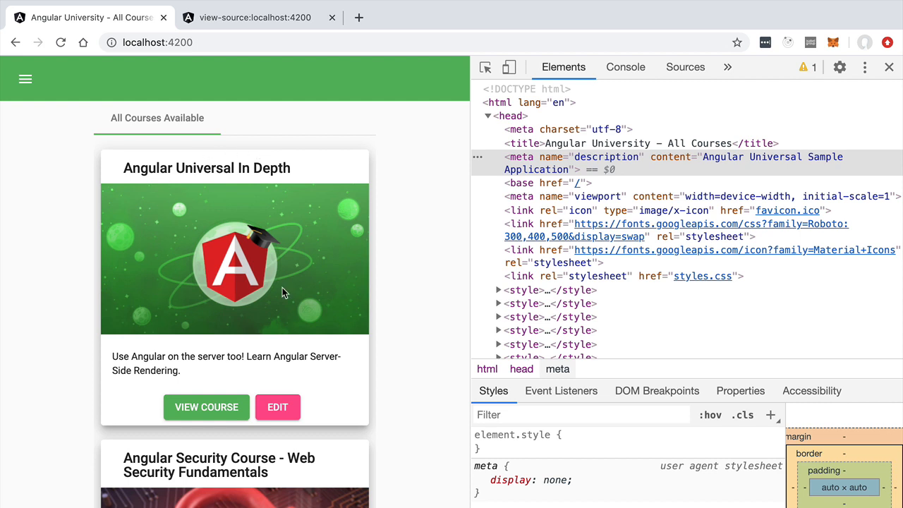
mouse_move(215, 233)
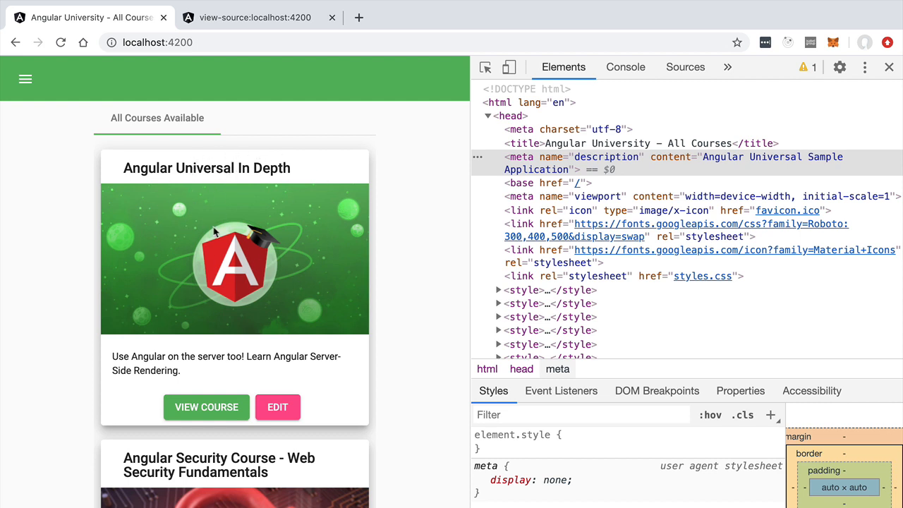
mouse_move(256, 196)
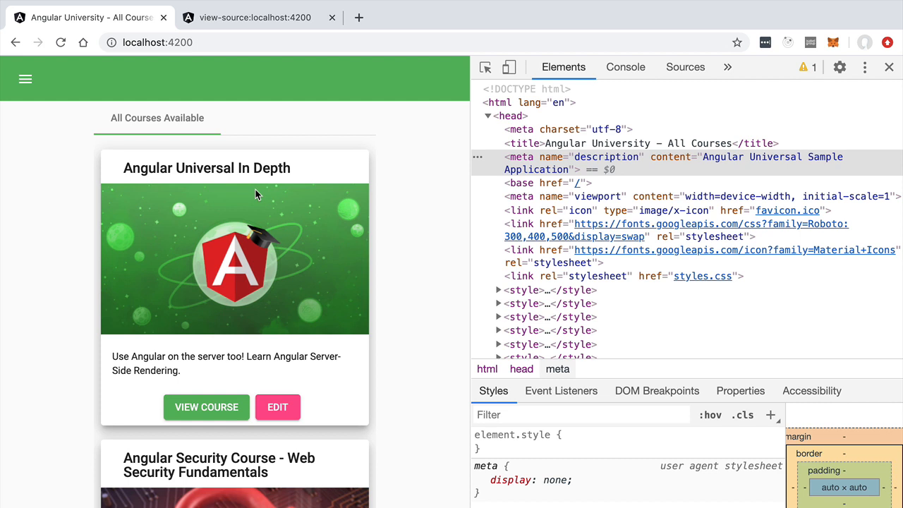
mouse_move(256, 196)
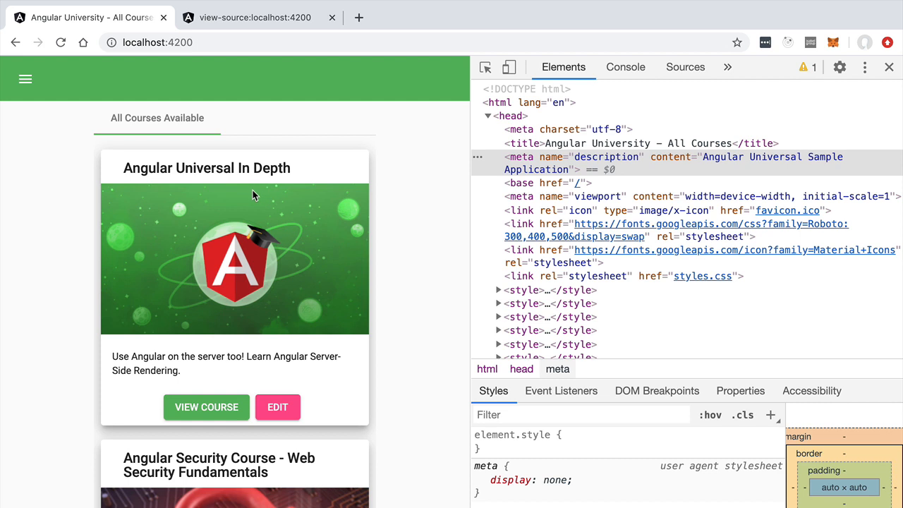
mouse_move(721, 369)
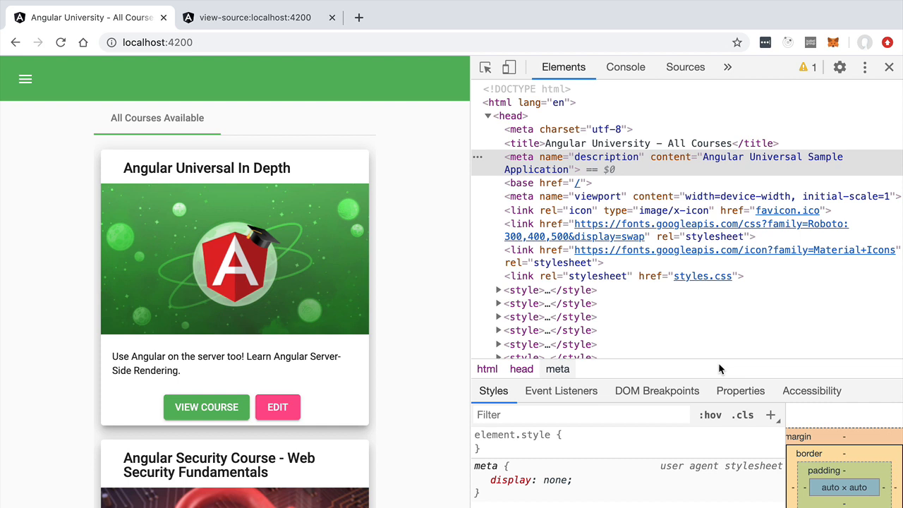
mouse_move(239, 402)
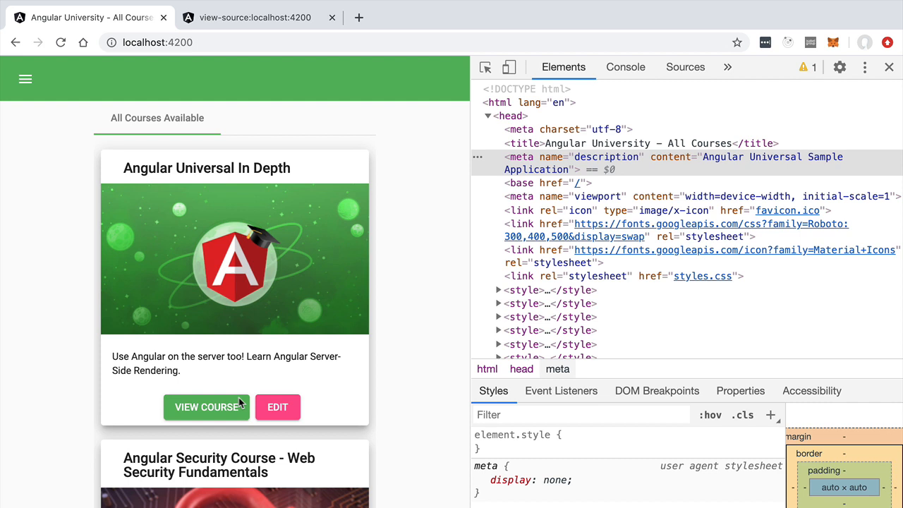
mouse_move(258, 228)
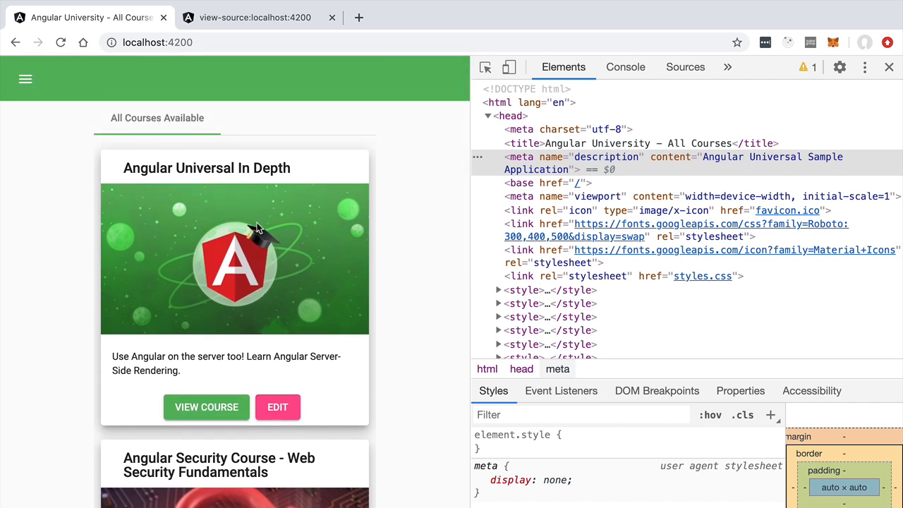
Scroll through the All Courses page while reviewing its head meta description in DevTools
scroll(down, 3)
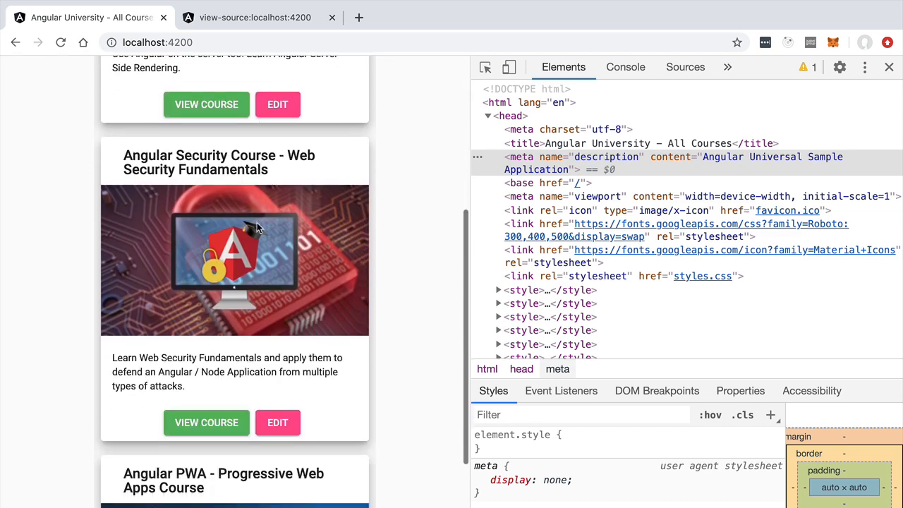
scroll(up, 3)
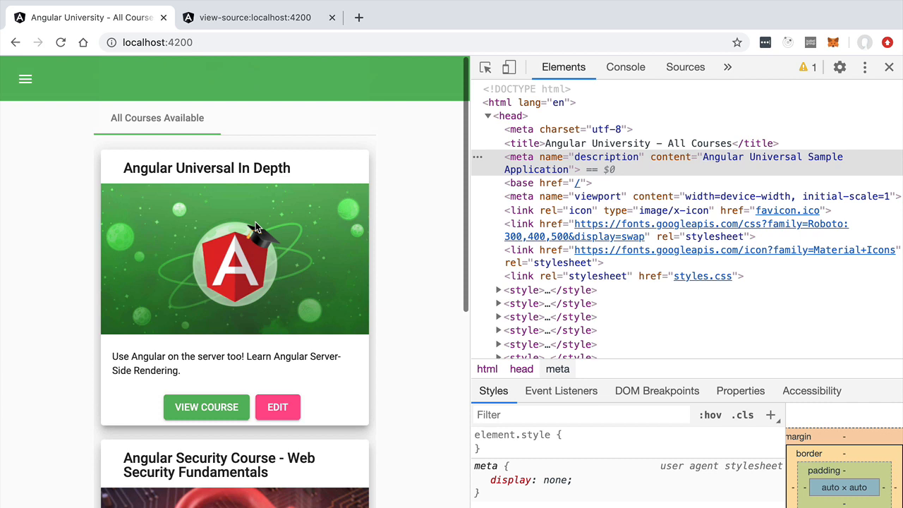
mouse_move(427, 275)
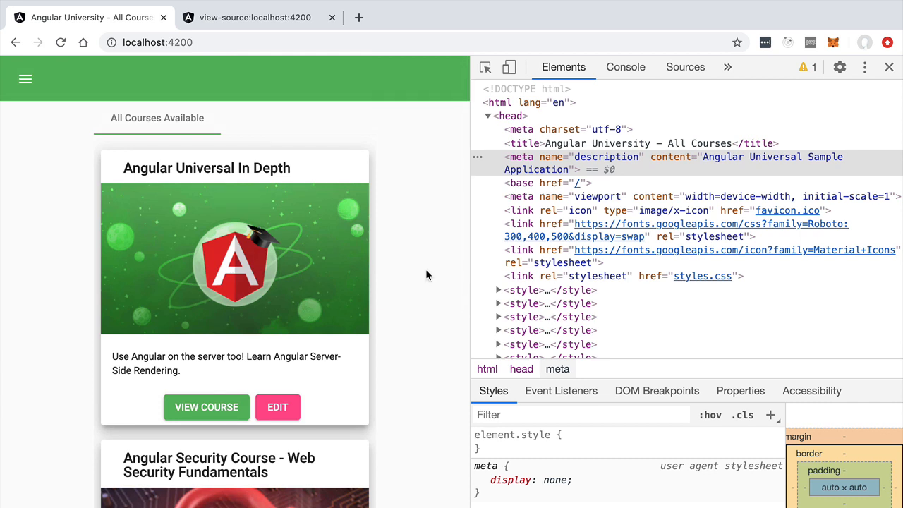
mouse_move(372, 244)
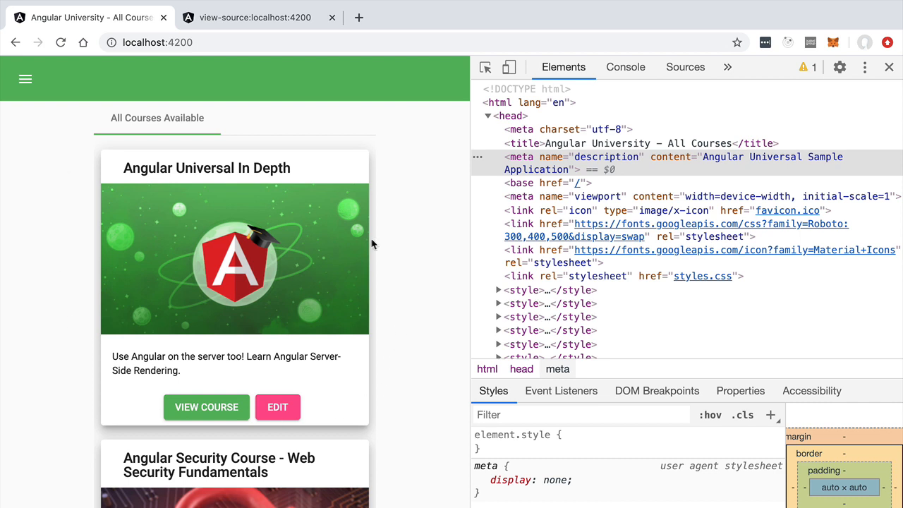
mouse_move(206, 169)
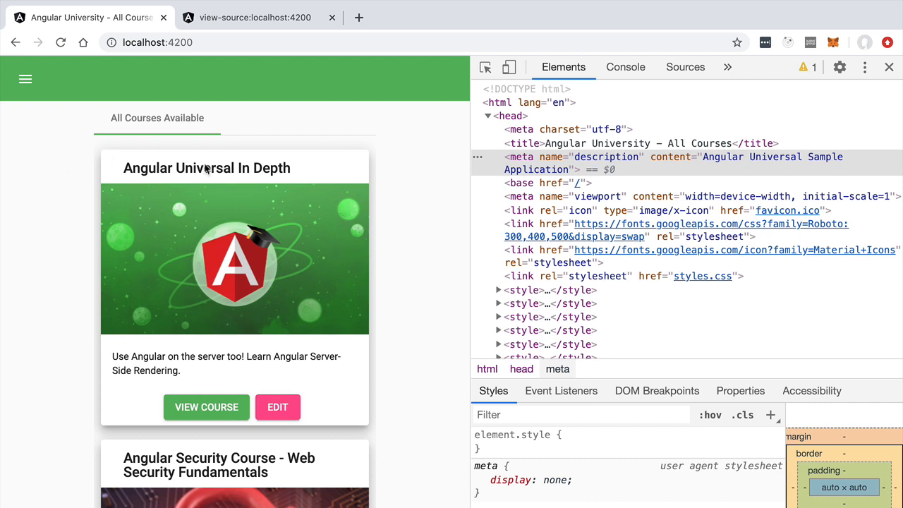
mouse_move(201, 410)
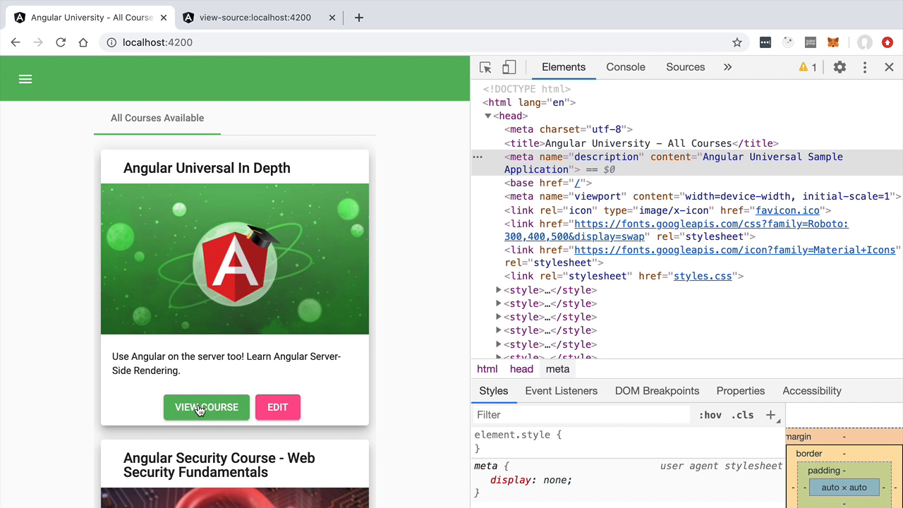
mouse_move(733, 368)
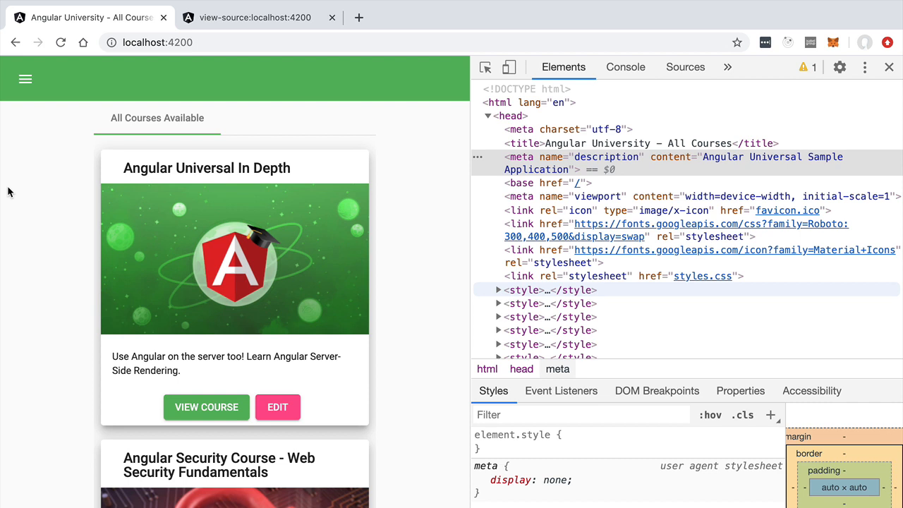
mouse_move(254, 231)
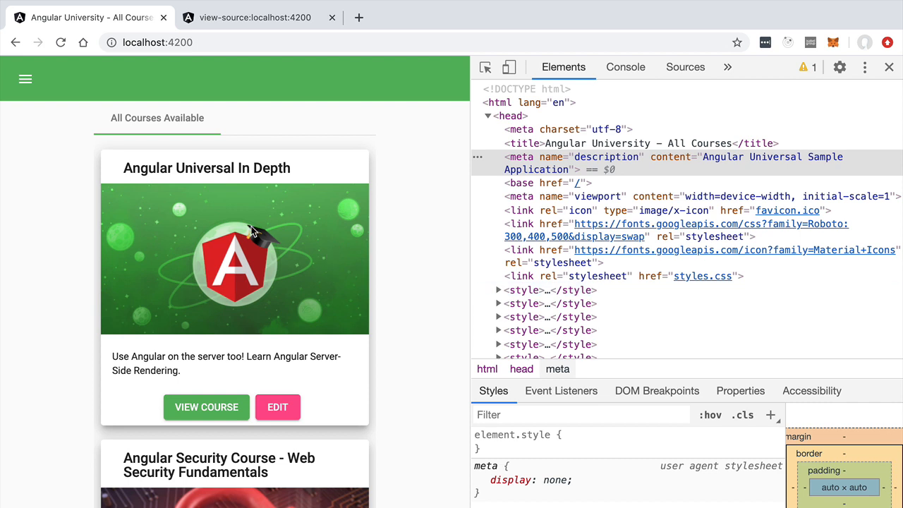
mouse_move(101, 263)
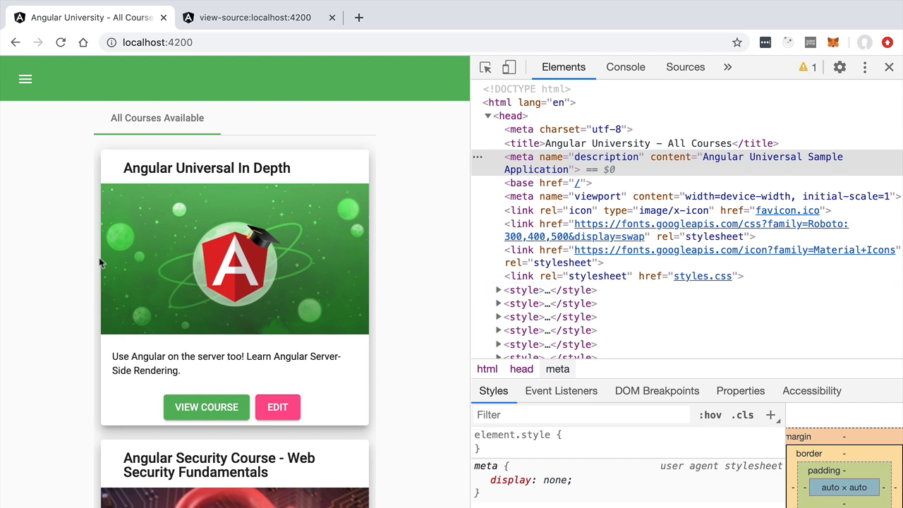
scroll(down, 3)
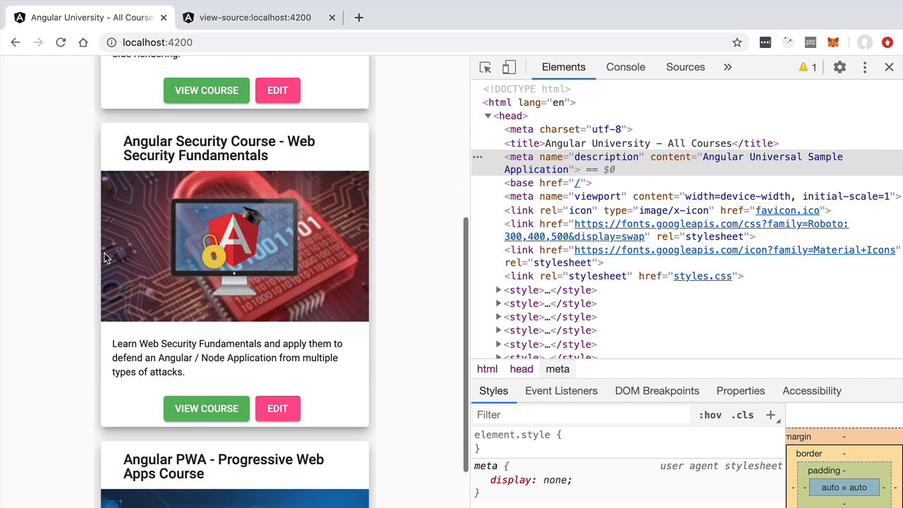
scroll(up, 3)
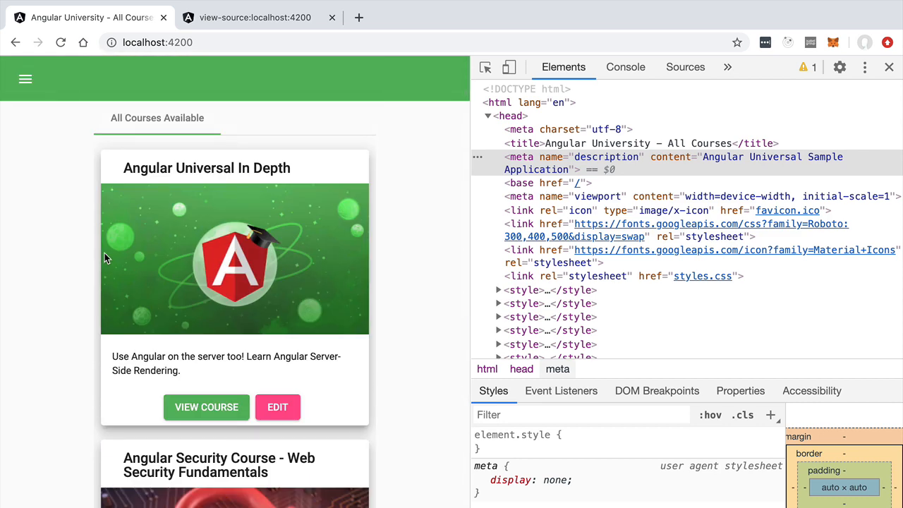
mouse_move(139, 255)
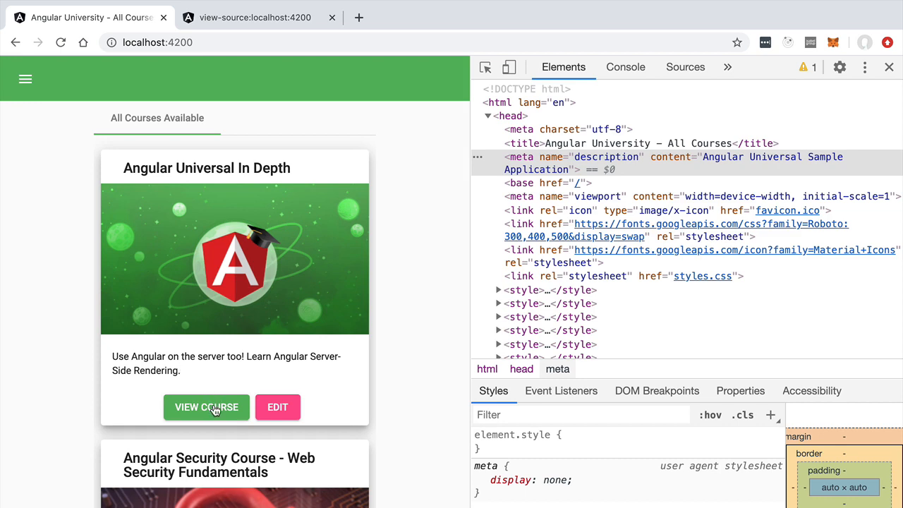
Open the Angular Universal In Depth course and scroll its lessons while checking the updated head
click(206, 407)
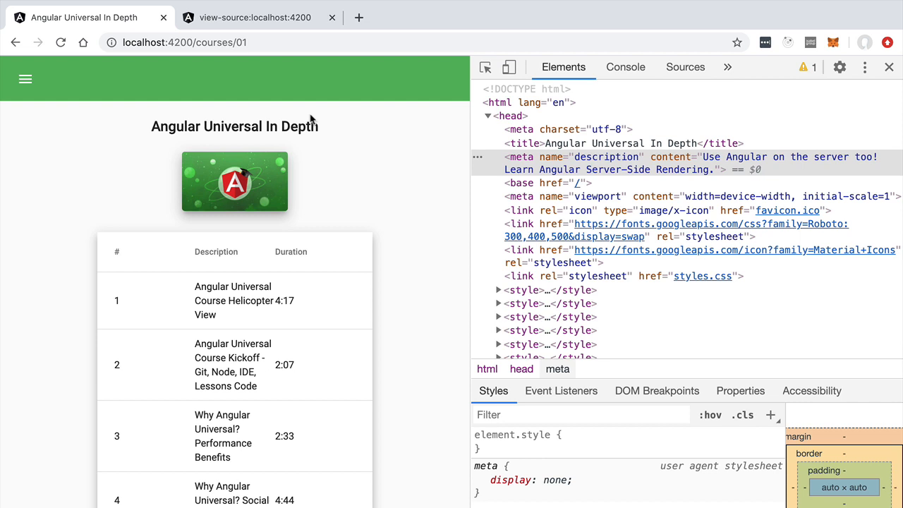
mouse_move(297, 106)
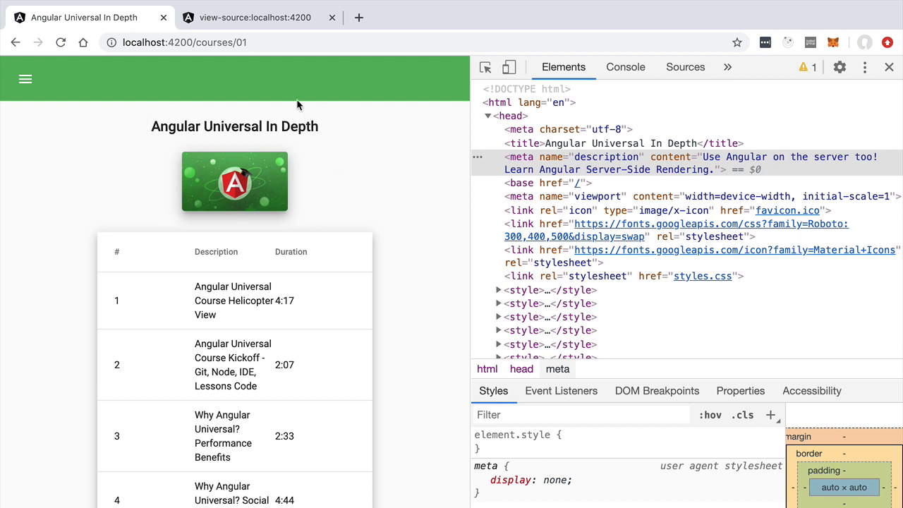
mouse_move(169, 379)
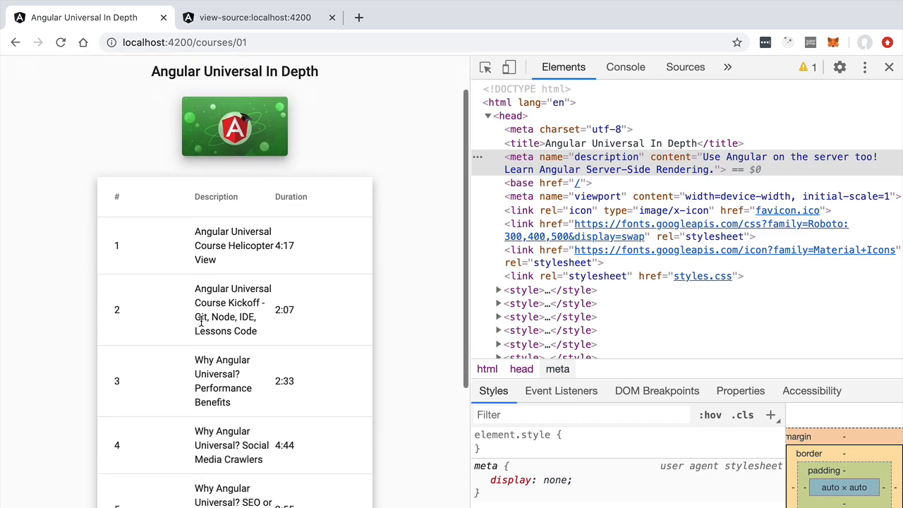
scroll(down, 3)
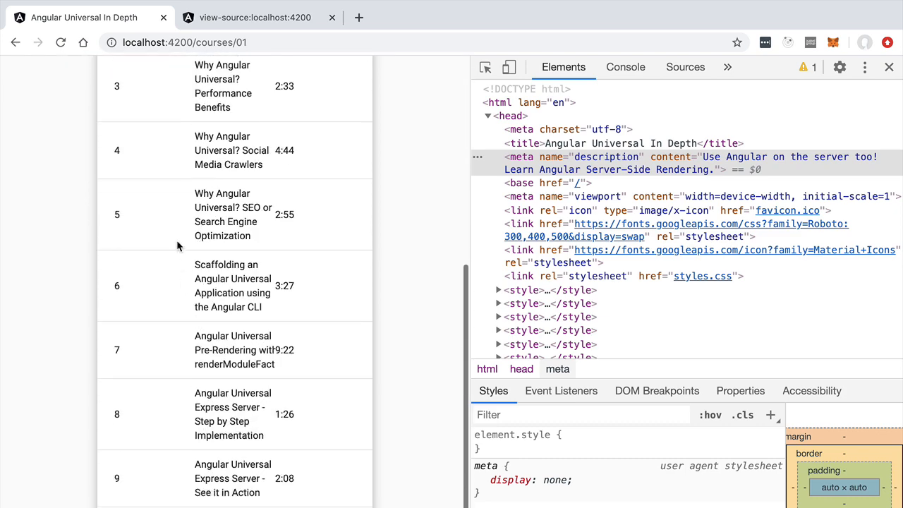
scroll(up, 3)
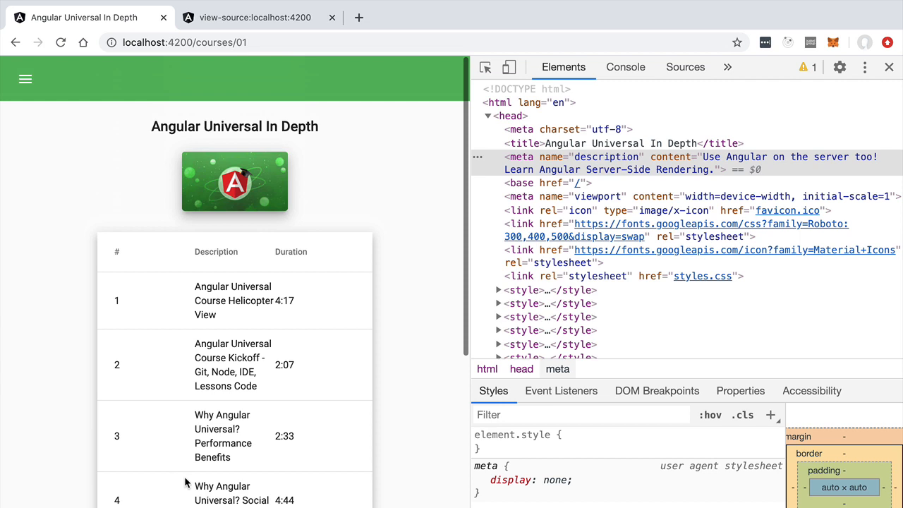
mouse_move(291, 202)
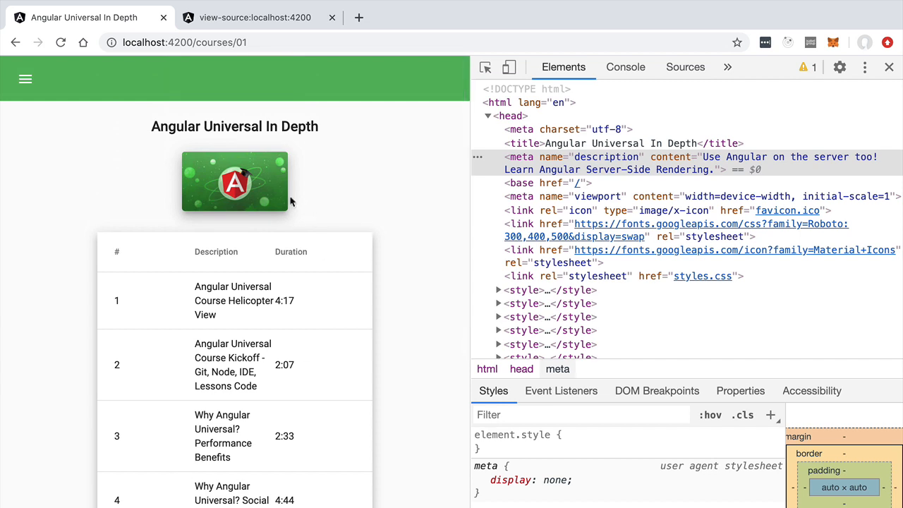
mouse_move(129, 168)
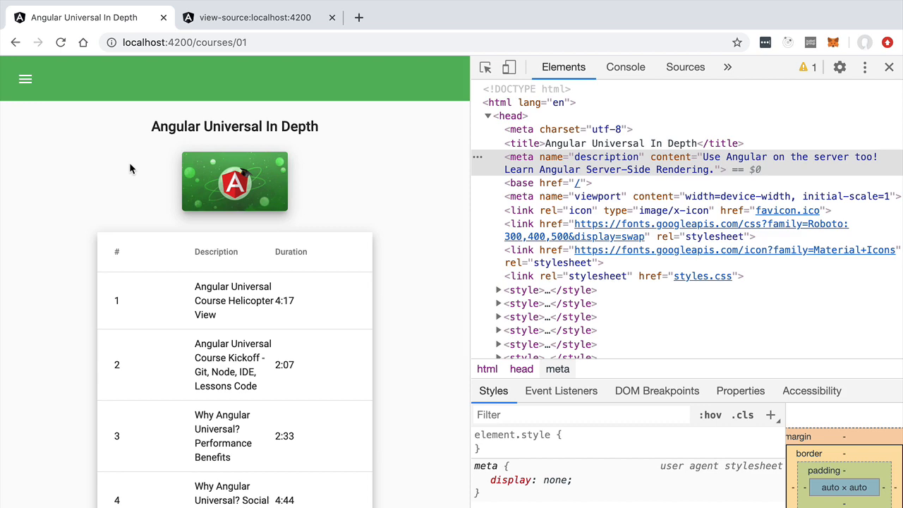
scroll(down, 3)
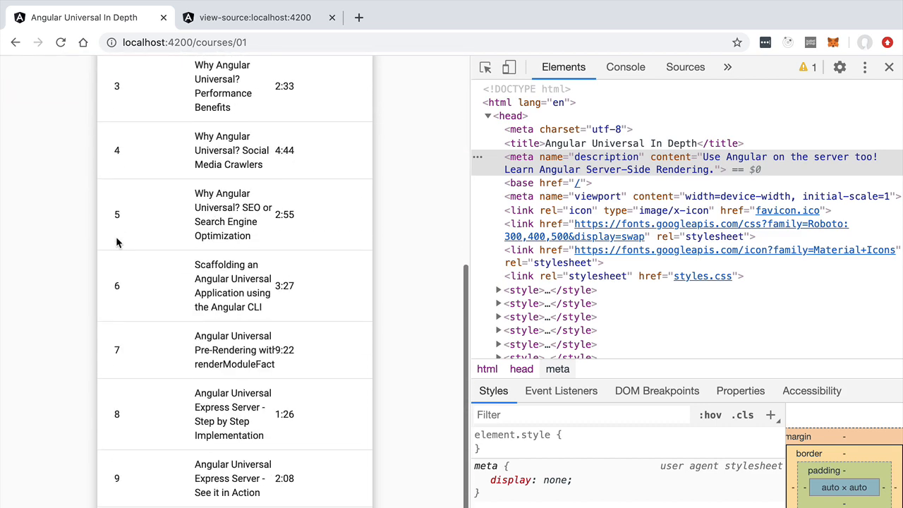
scroll(up, 3)
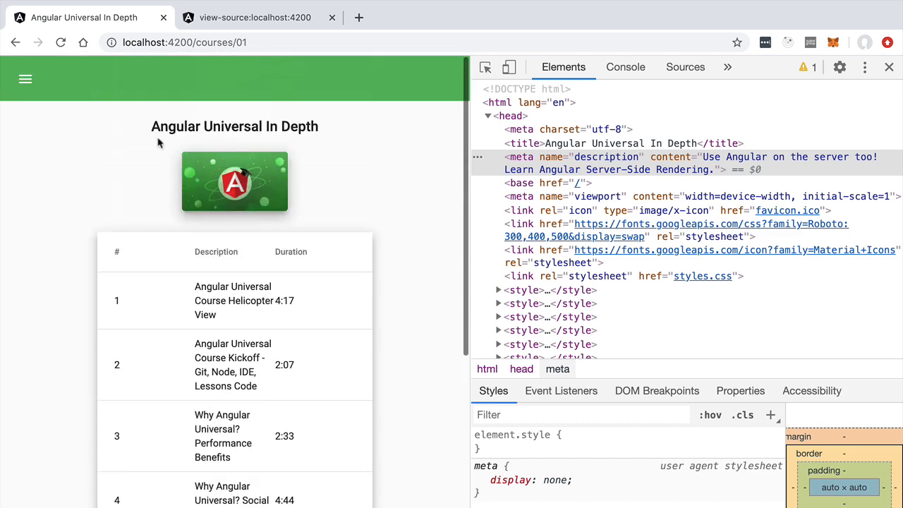
mouse_move(150, 288)
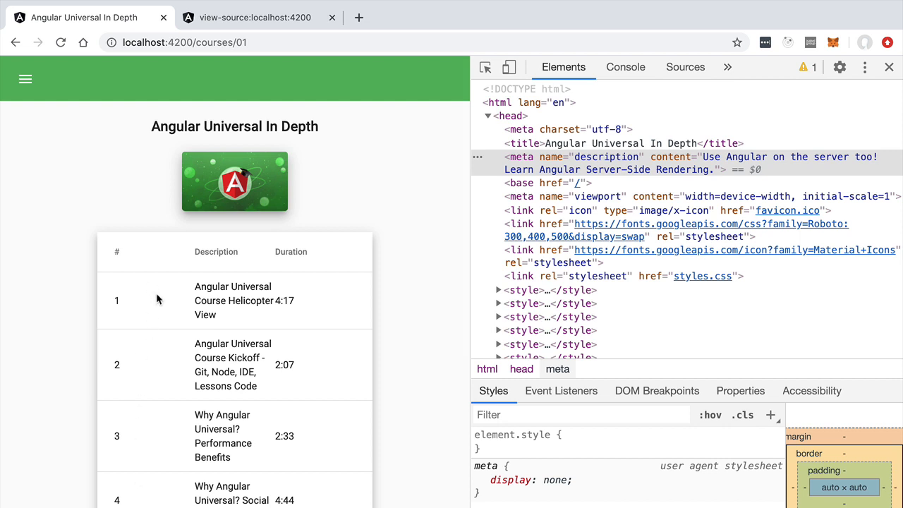
mouse_move(169, 244)
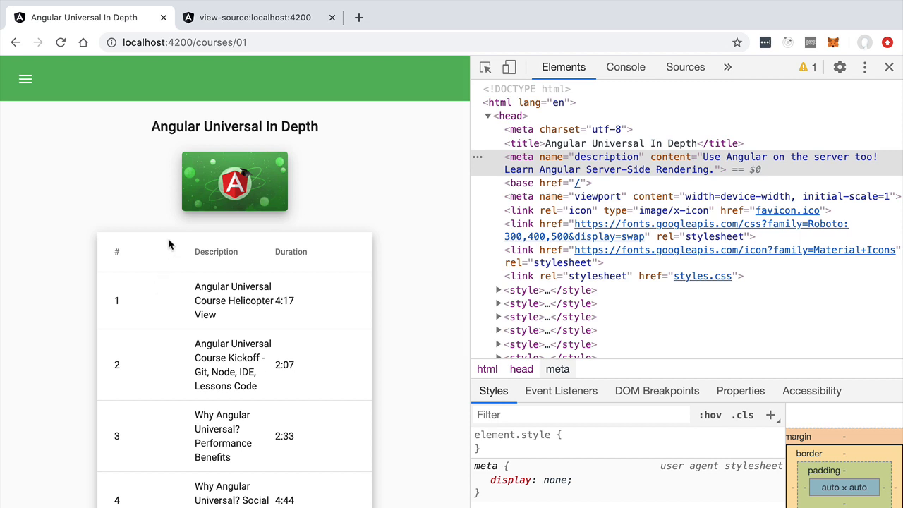
mouse_move(169, 379)
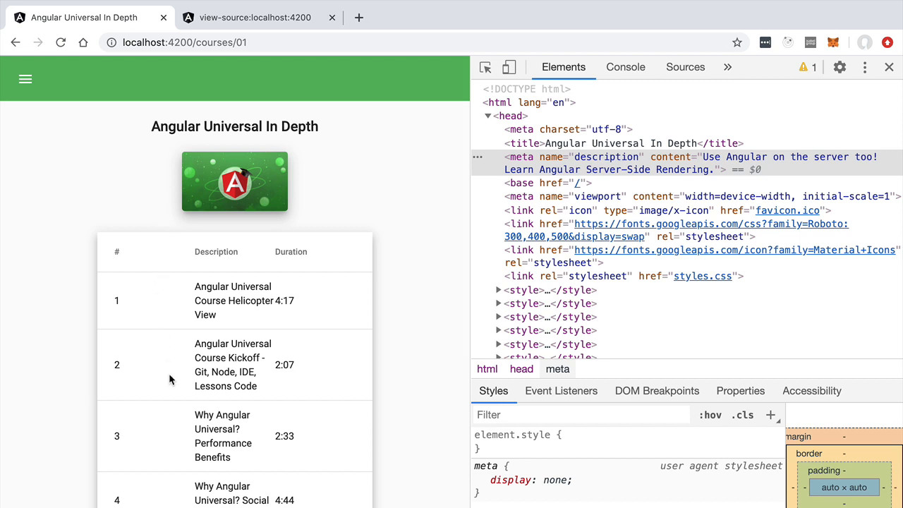
scroll(down, 3)
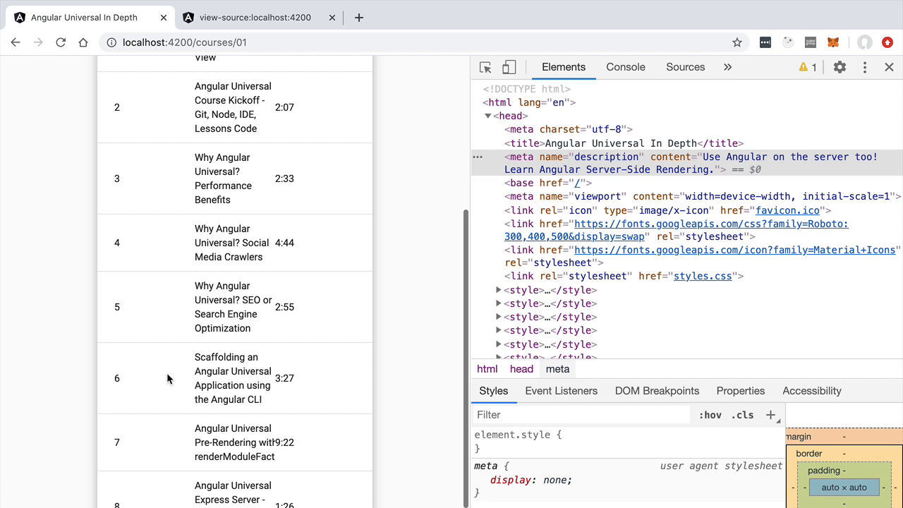
scroll(up, 3)
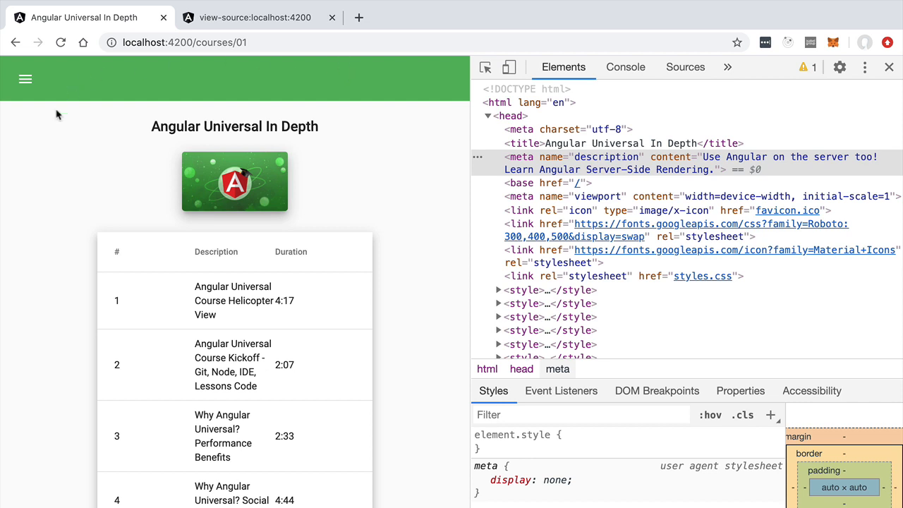
mouse_move(404, 62)
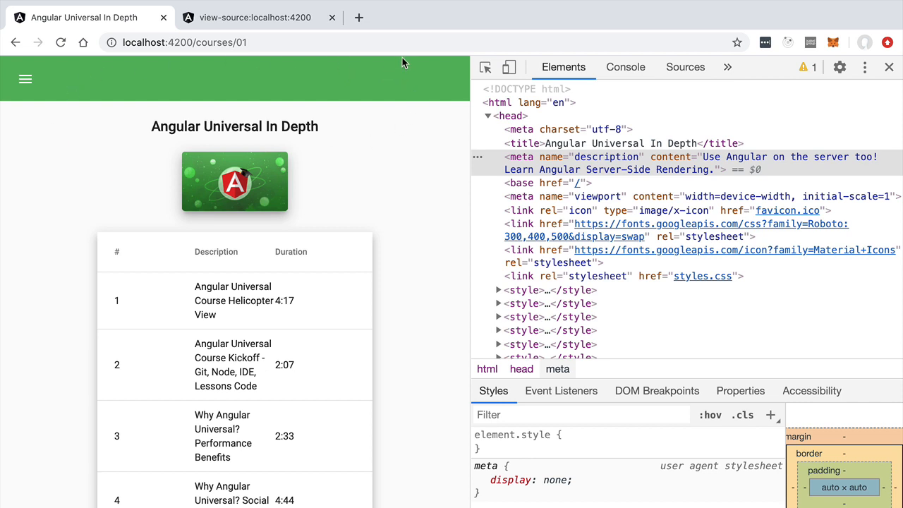
mouse_move(198, 132)
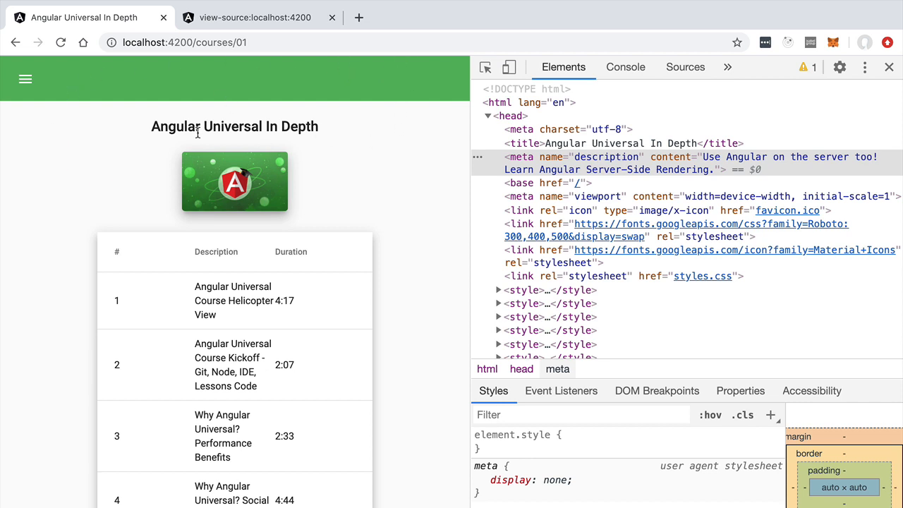
mouse_move(286, 251)
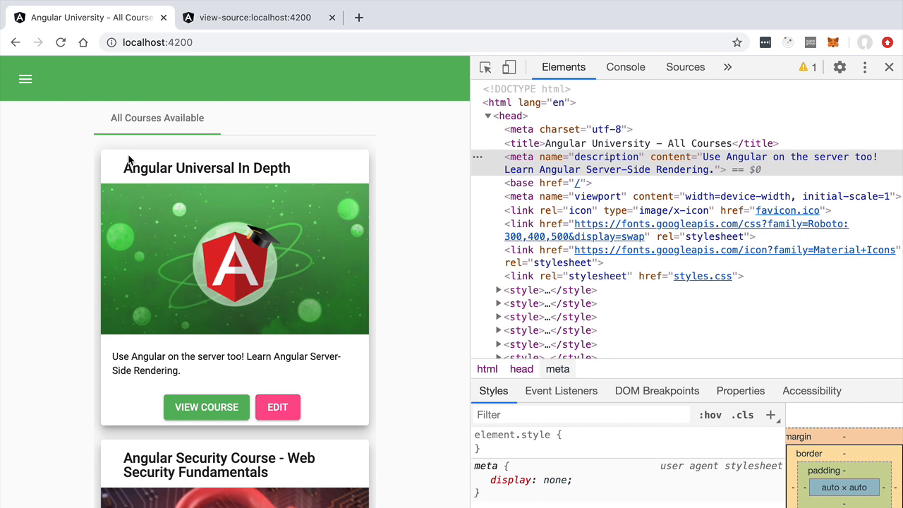
mouse_move(612, 372)
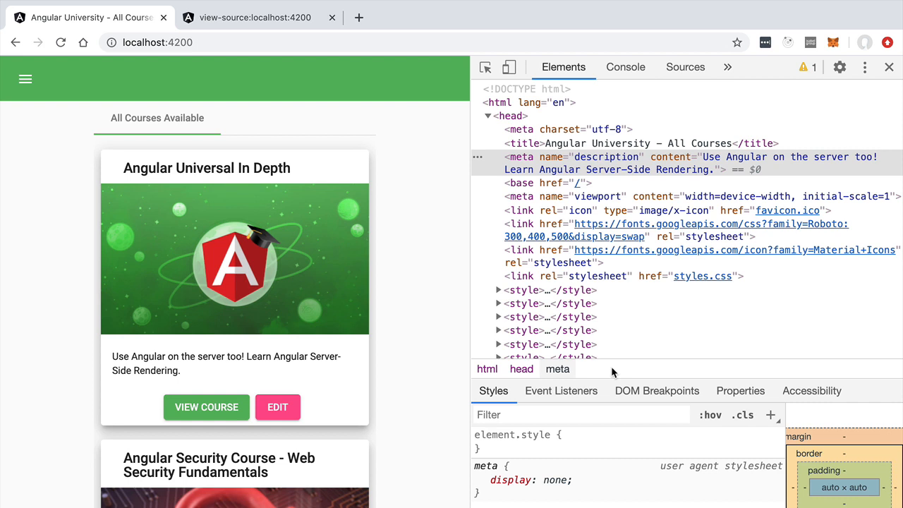
mouse_move(210, 221)
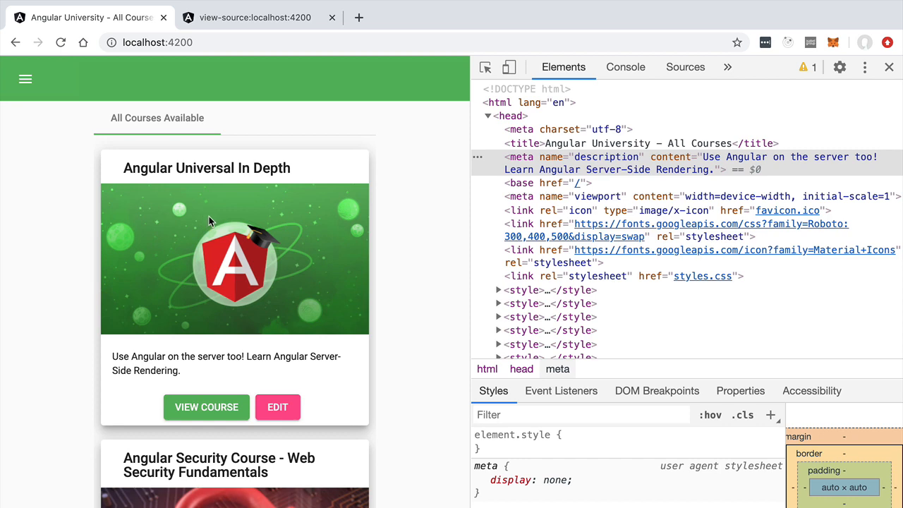
mouse_move(616, 379)
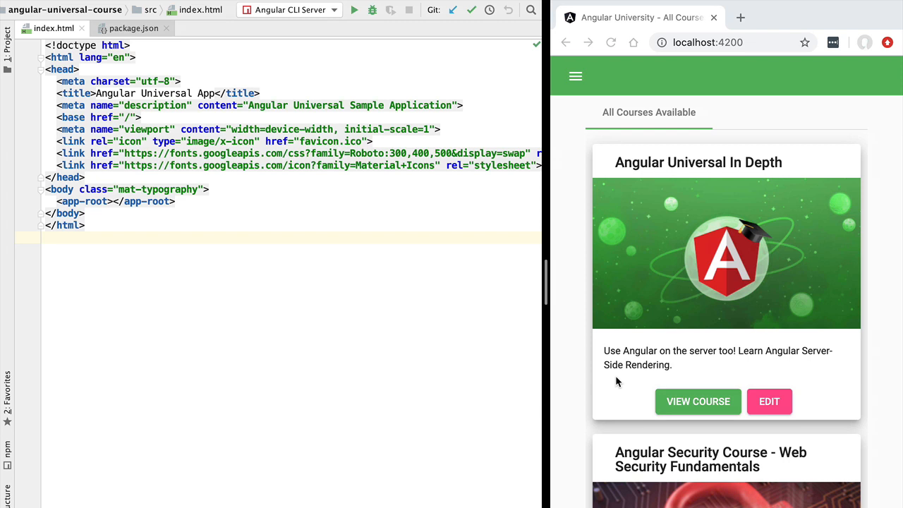
click(46, 237)
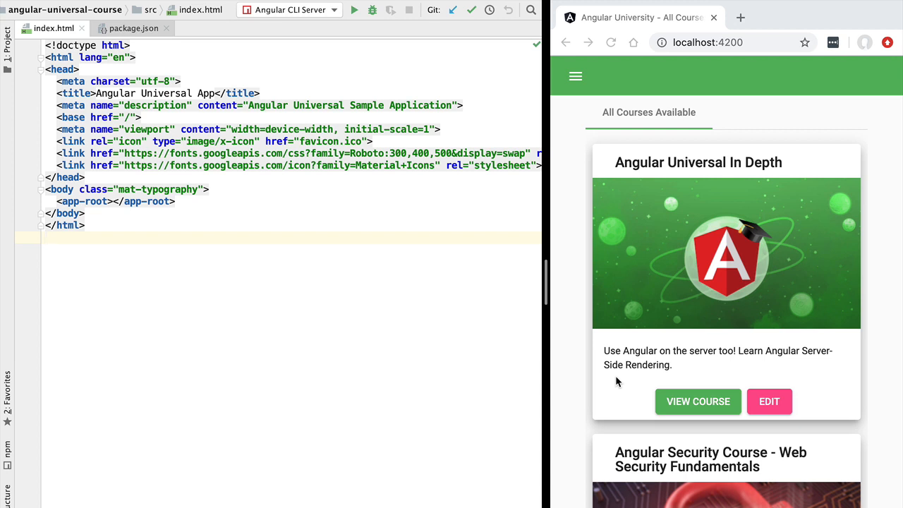
click(45, 236)
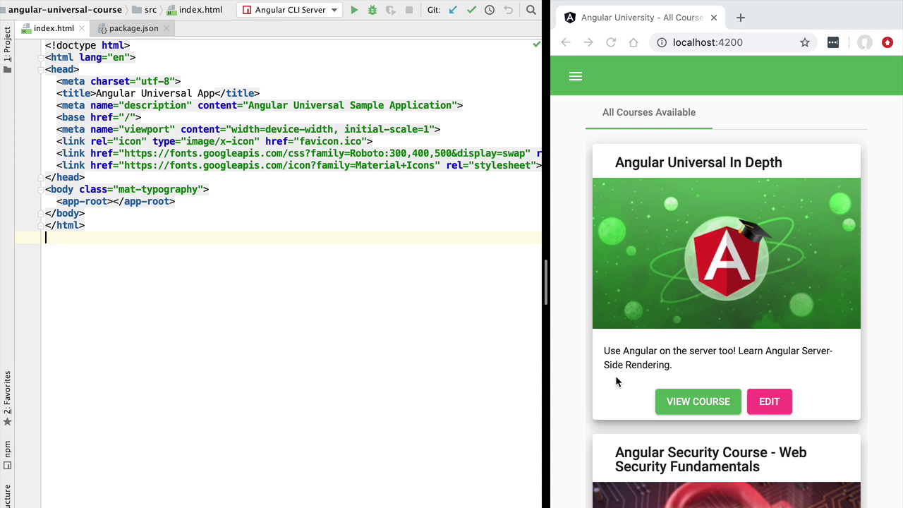